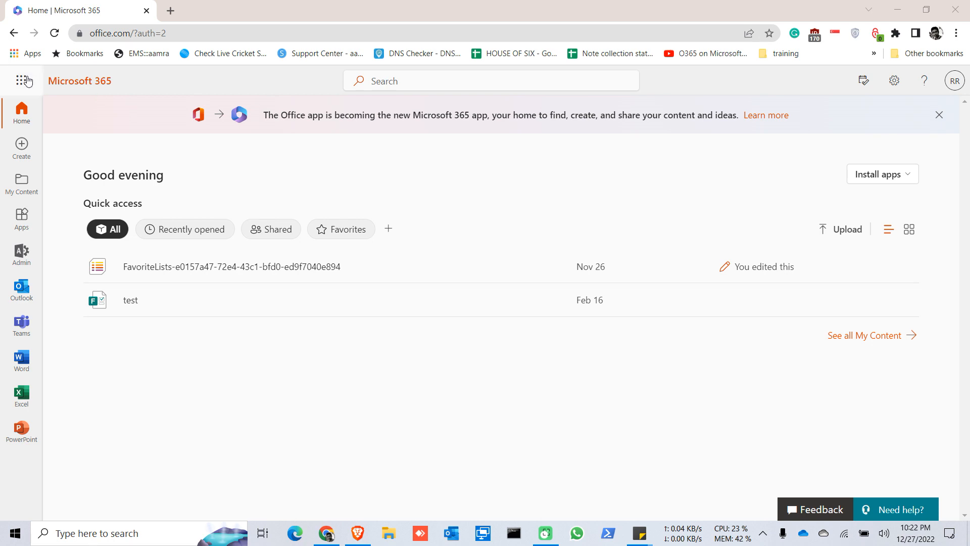
# Launch Bookings from the Microsoft 365 app launcher
pyautogui.click(21, 81)
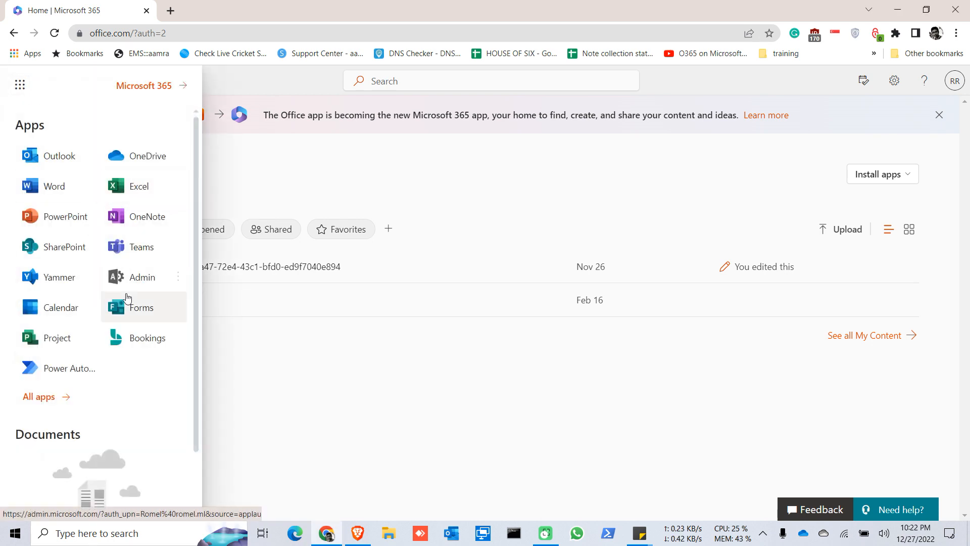
pyautogui.click(148, 338)
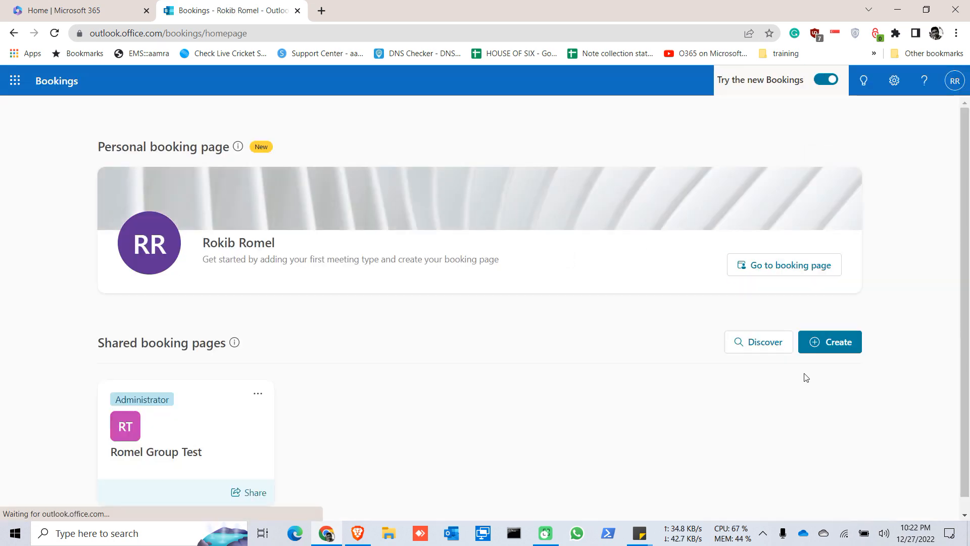
# Create a shared calendar from scratch named 'IT Support' with business type IT support
pyautogui.click(831, 342)
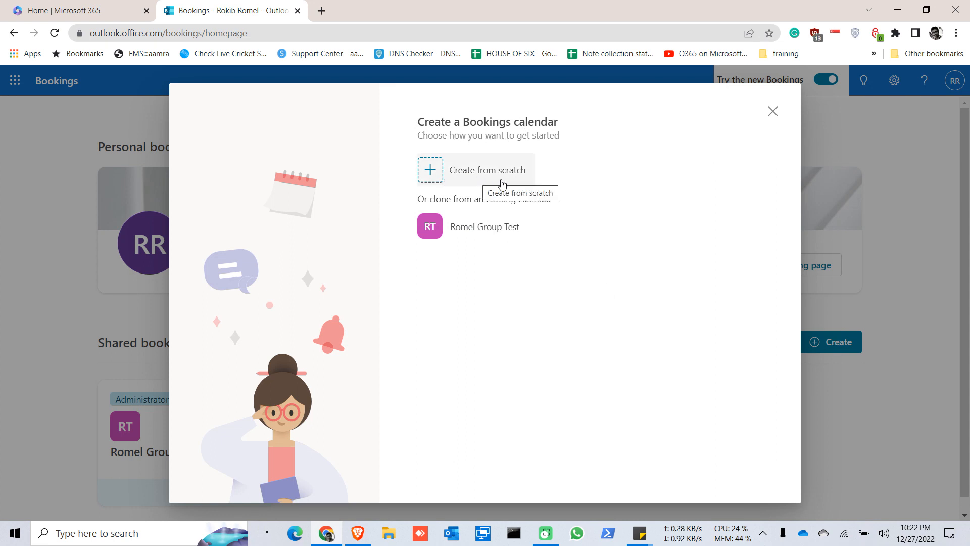
pyautogui.click(488, 170)
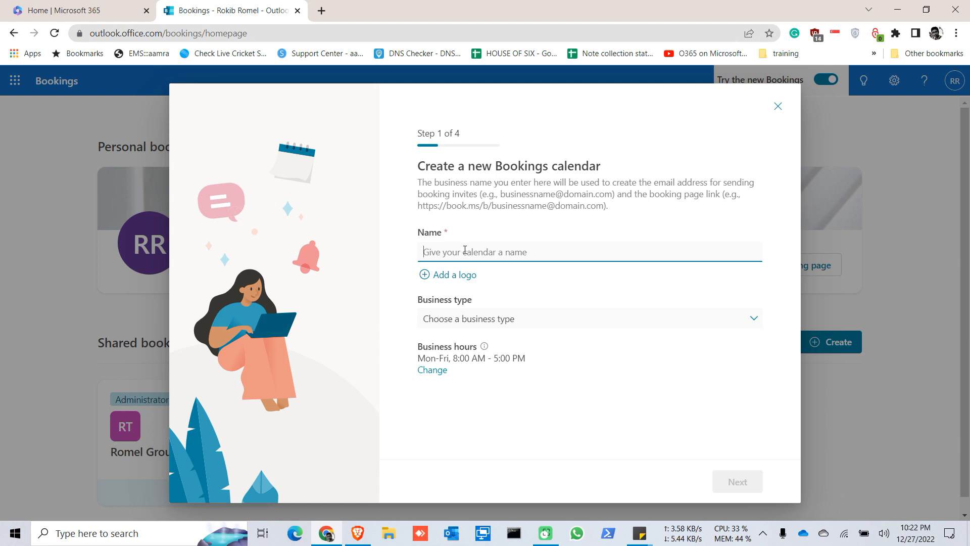
pyautogui.write('IT S')
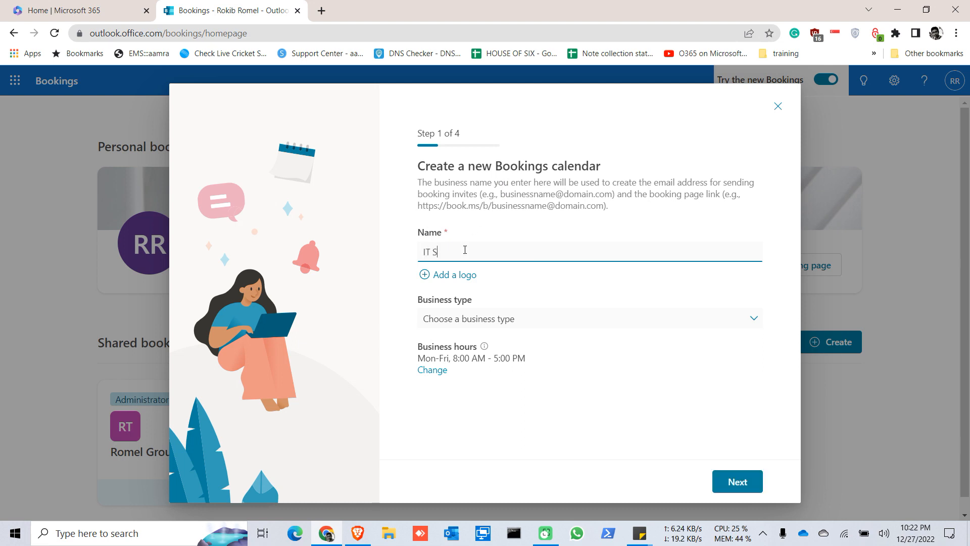
pyautogui.write('upport')
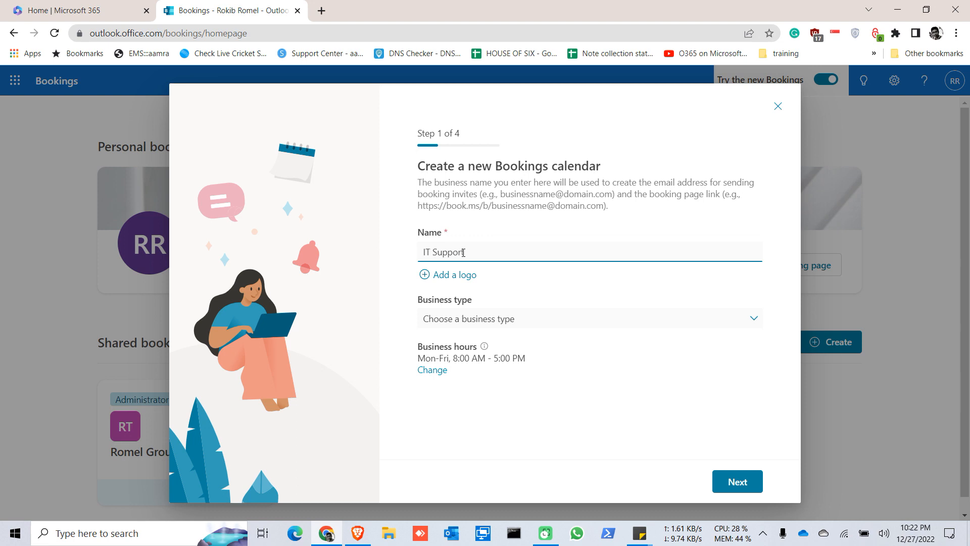
pyautogui.click(588, 319)
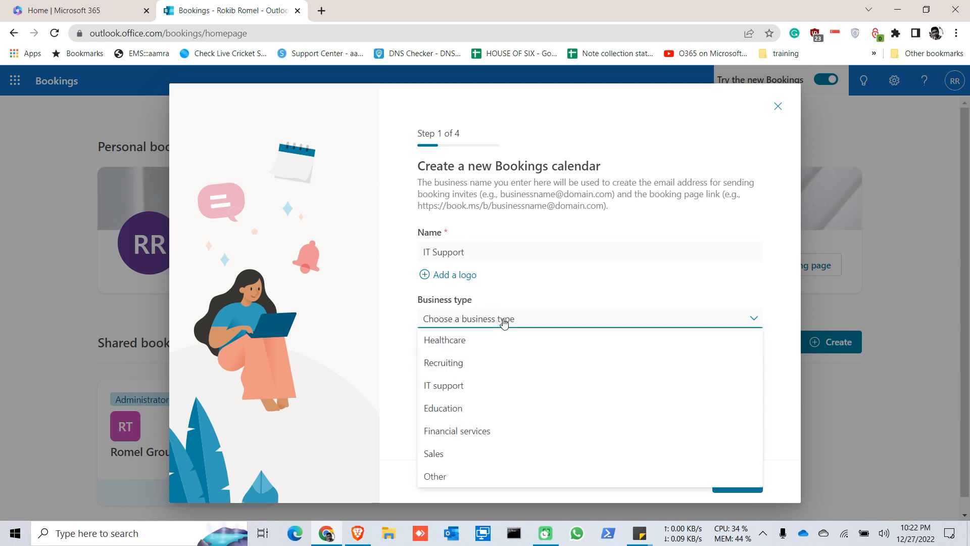
pyautogui.click(444, 385)
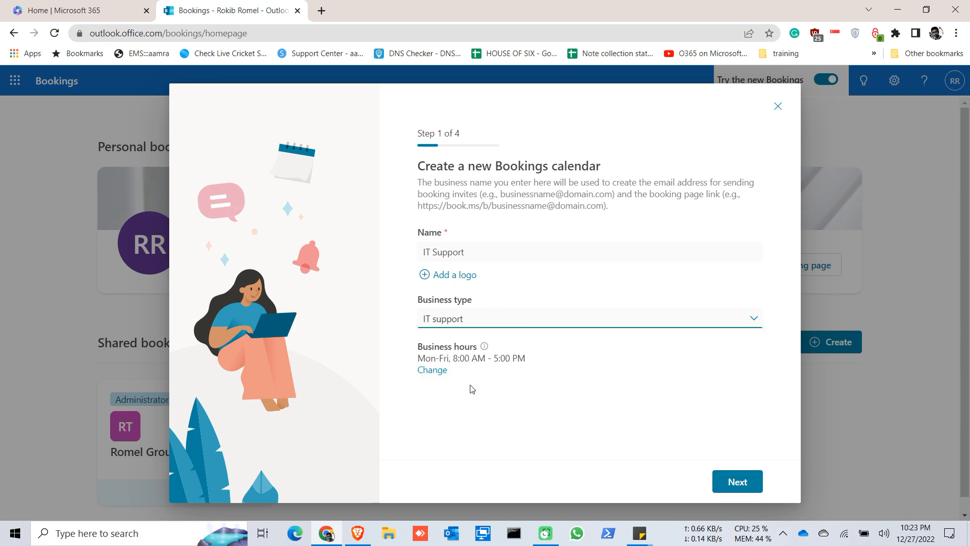
pyautogui.moveTo(473, 322)
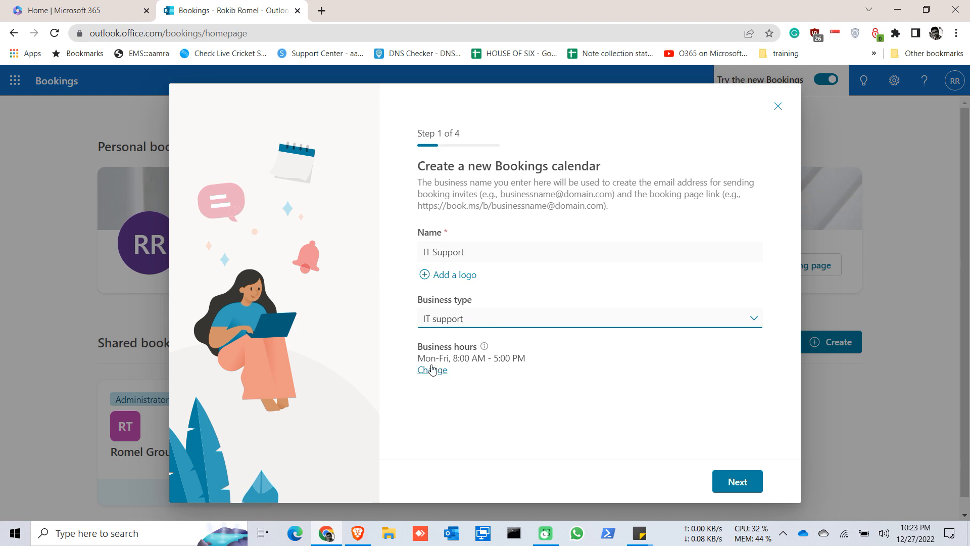
# Change the business hours so the working day ends at 18:00
pyautogui.click(432, 370)
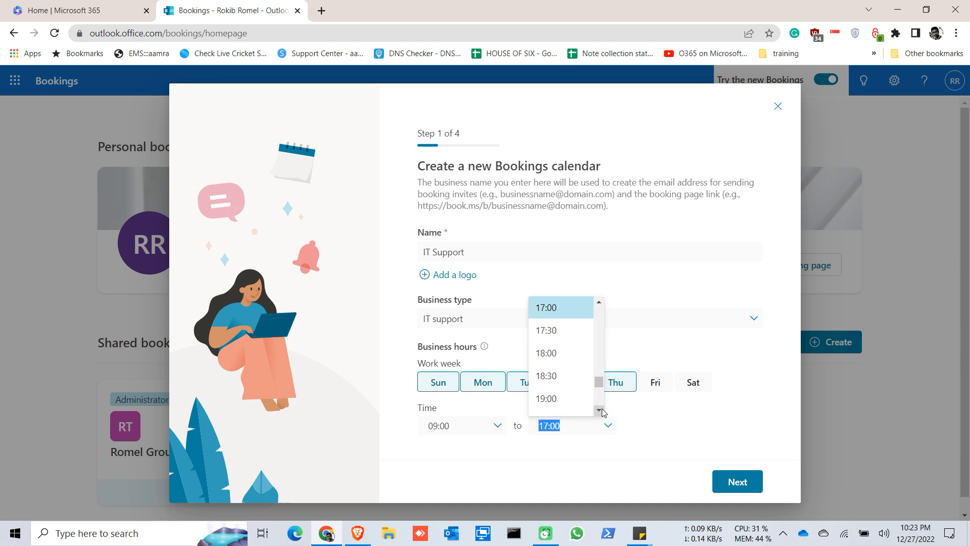
pyautogui.scroll(-3)
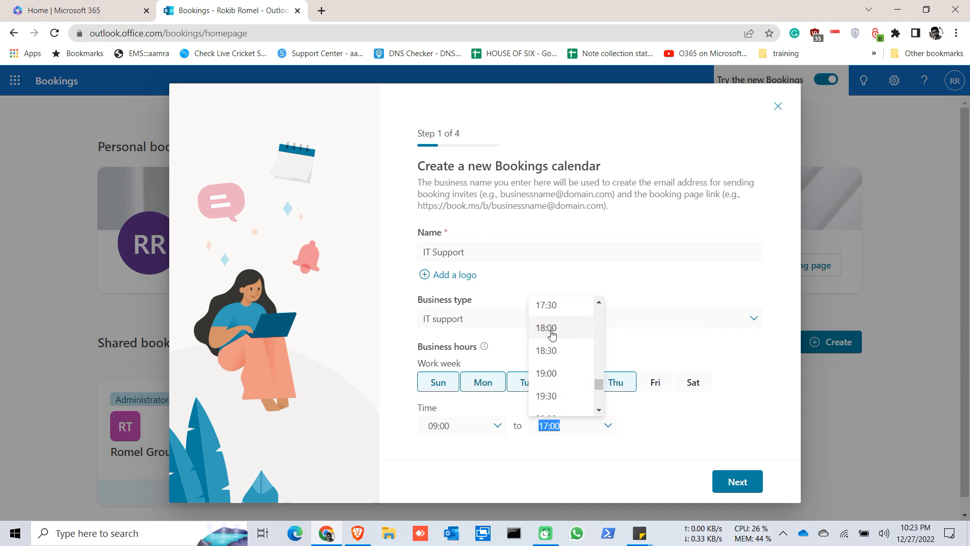
pyautogui.click(737, 481)
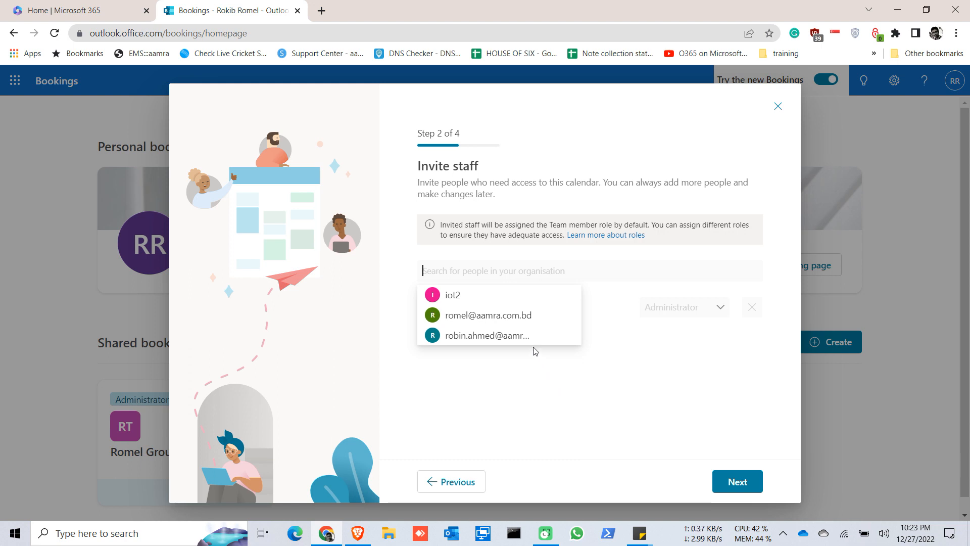
pyautogui.moveTo(498, 315)
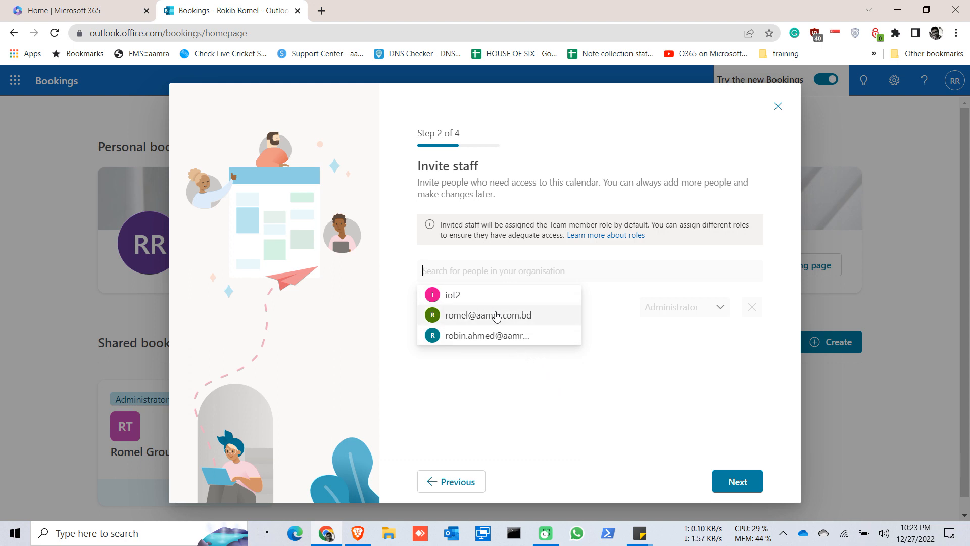
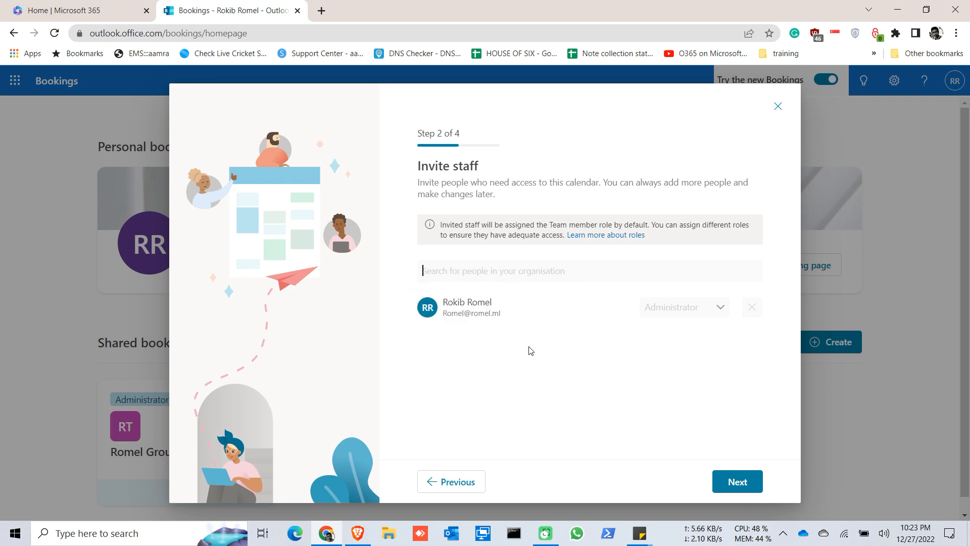
# Invite colleague romel as a staff member and continue to service setup
pyautogui.write('romel')
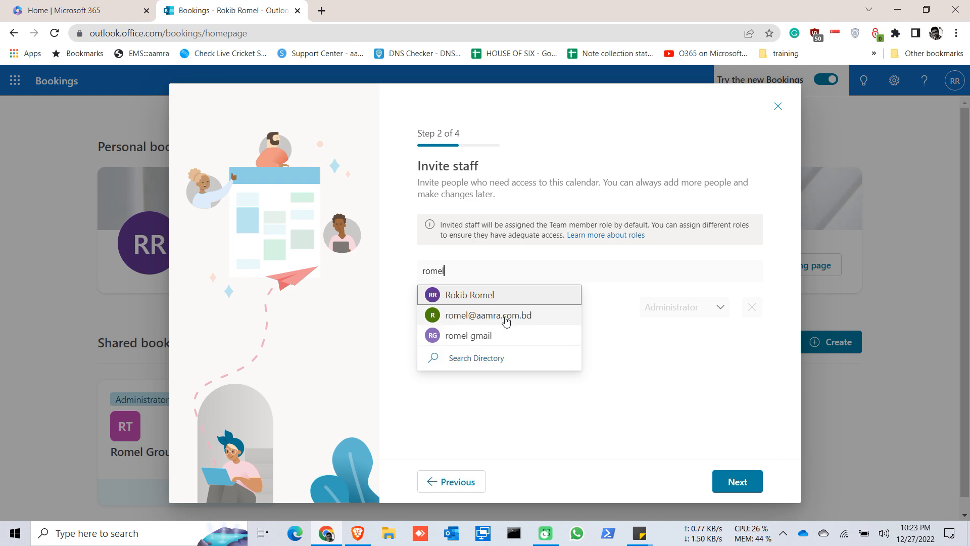
pyautogui.click(469, 296)
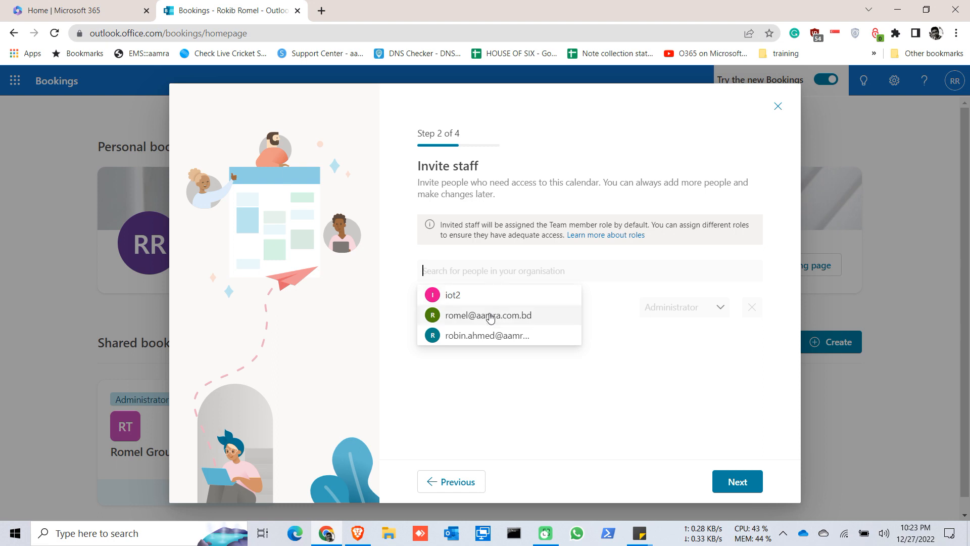
pyautogui.click(488, 315)
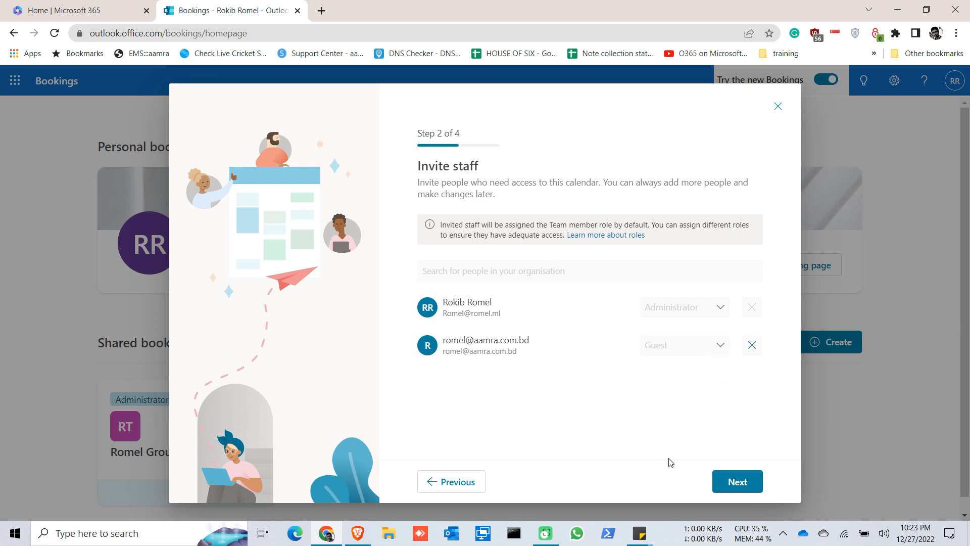
pyautogui.click(738, 482)
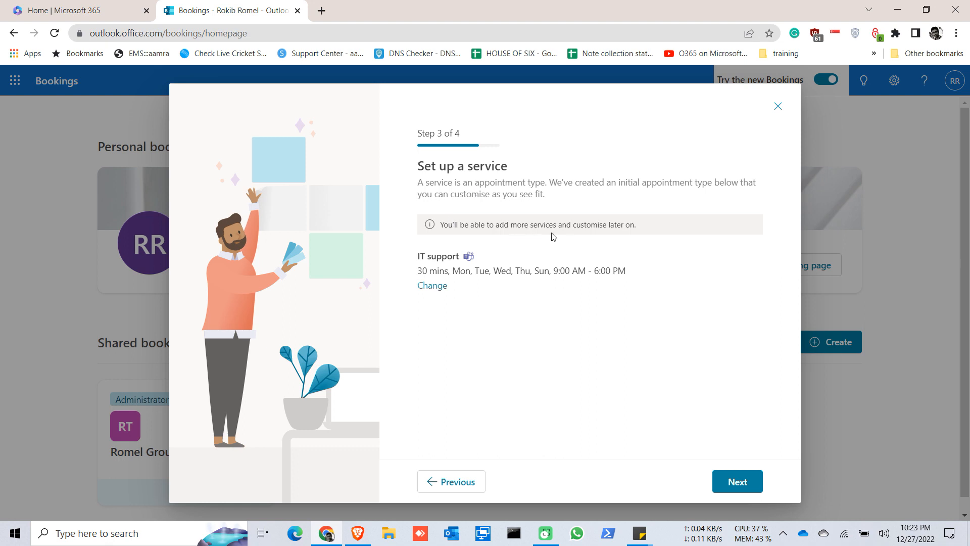
# Accept the default 30-minute IT support service open to anyone and create the calendar
pyautogui.click(738, 481)
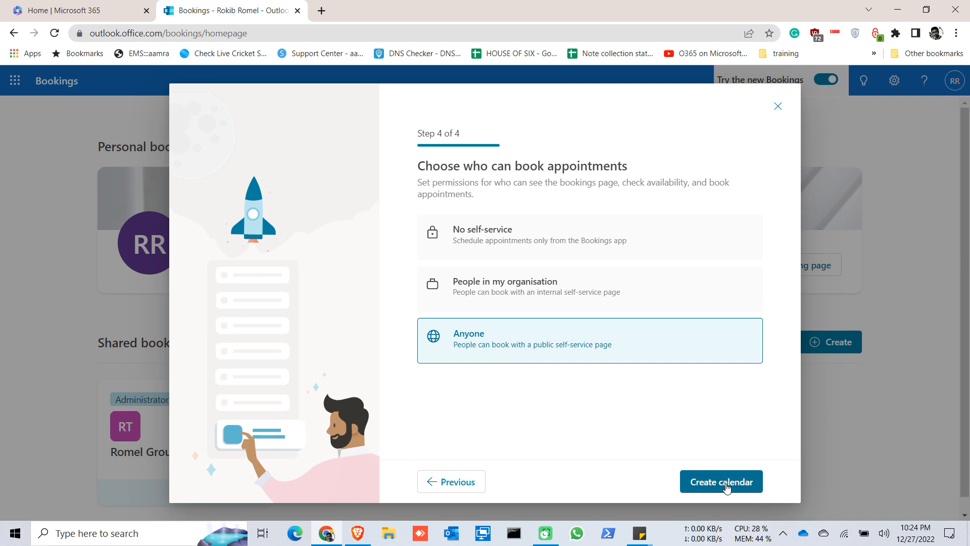
pyautogui.click(721, 481)
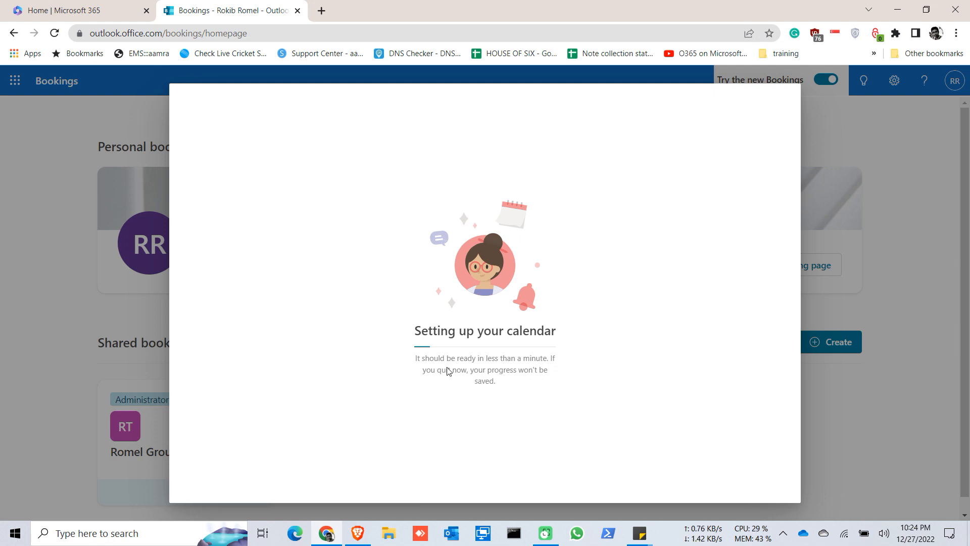
pyautogui.moveTo(573, 348)
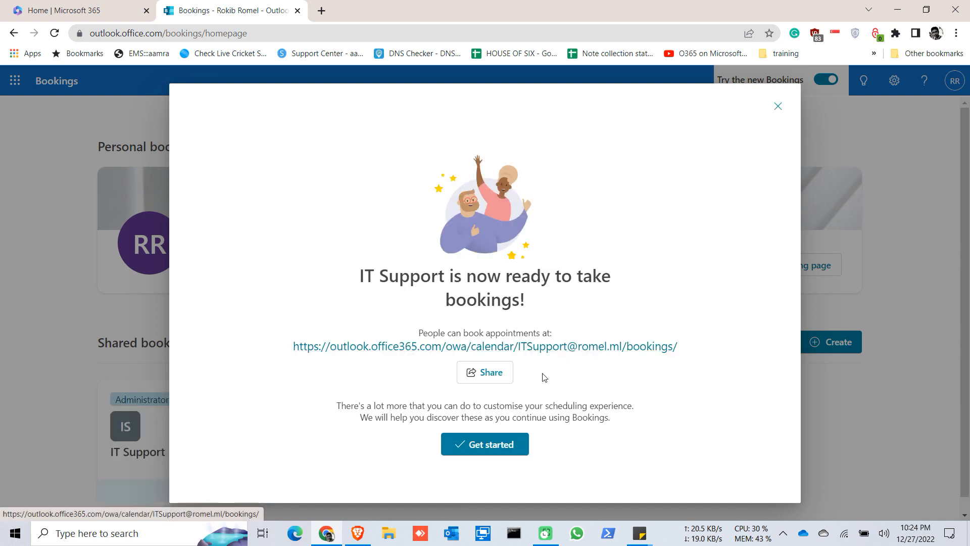
pyautogui.moveTo(384, 300)
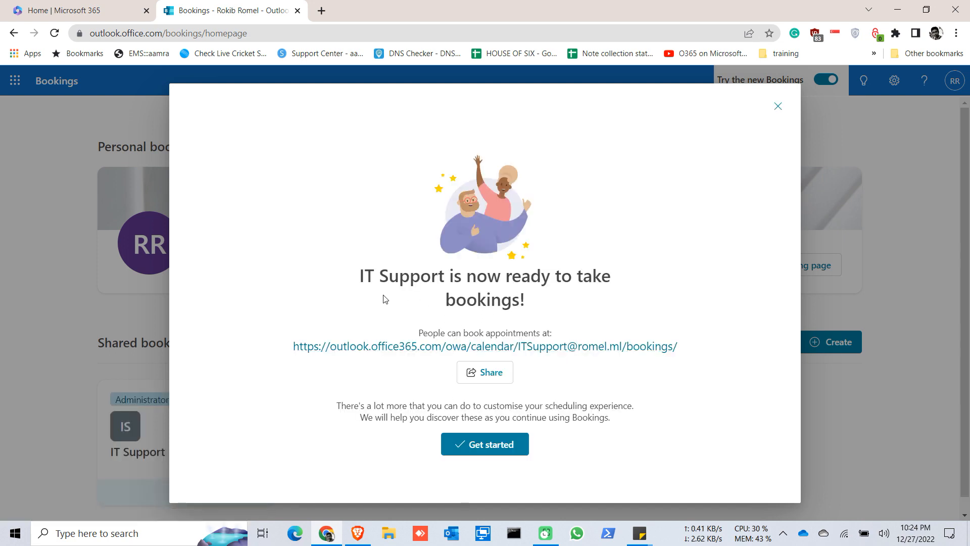
pyautogui.moveTo(516, 319)
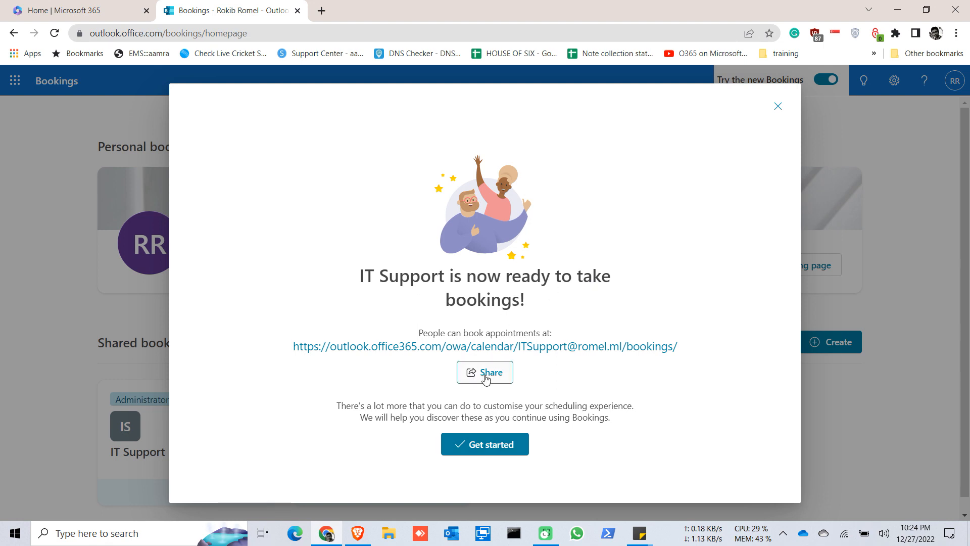
# Copy the IT Support calendar's public booking link and get started with it
pyautogui.rightClick(437, 346)
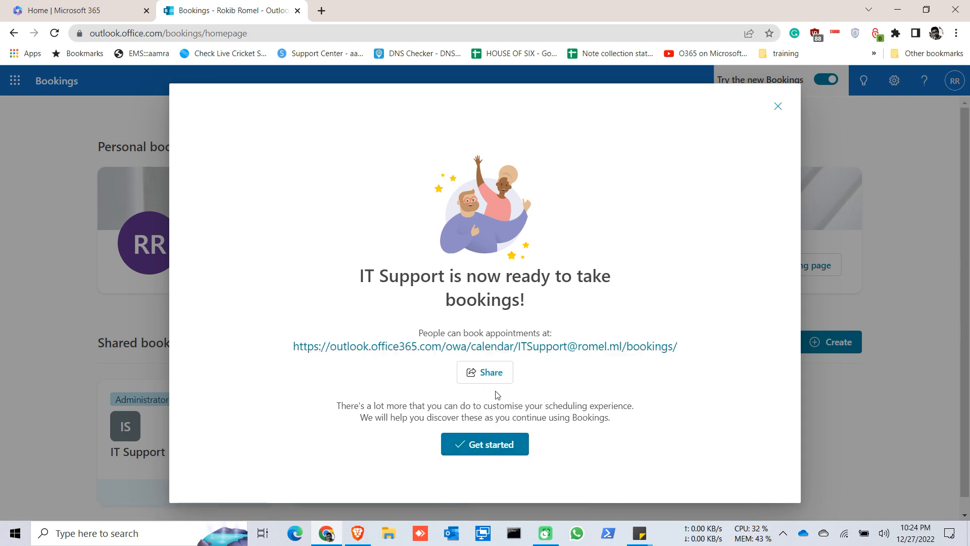
pyautogui.click(485, 372)
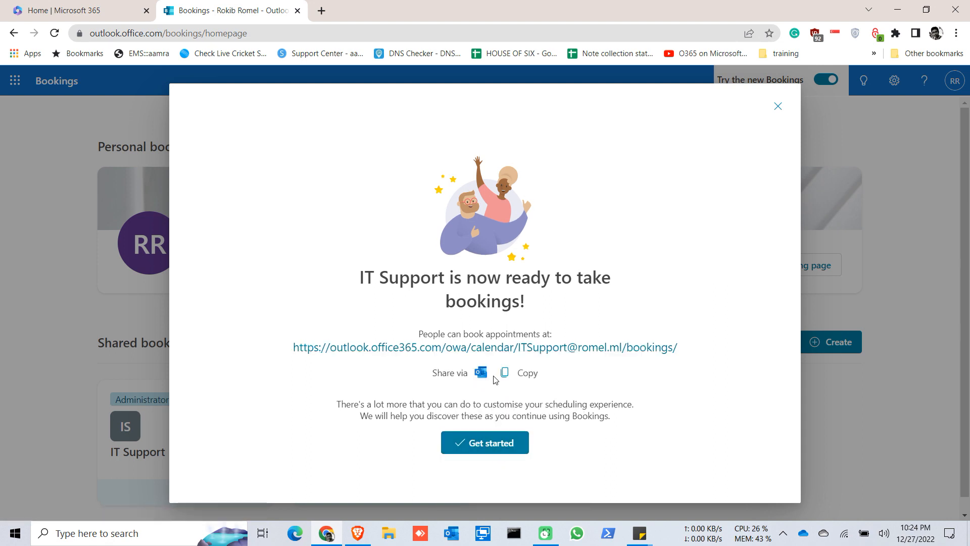
pyautogui.click(504, 372)
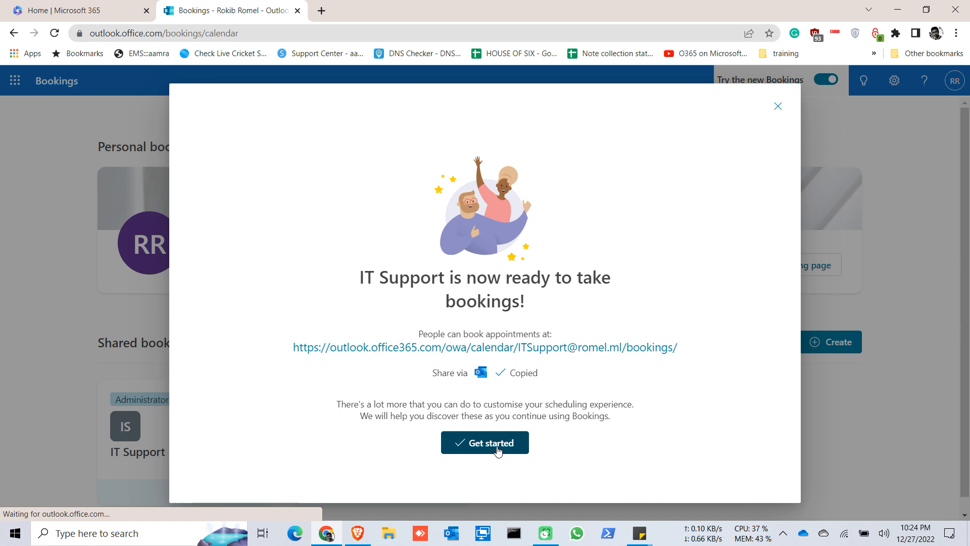
pyautogui.click(485, 442)
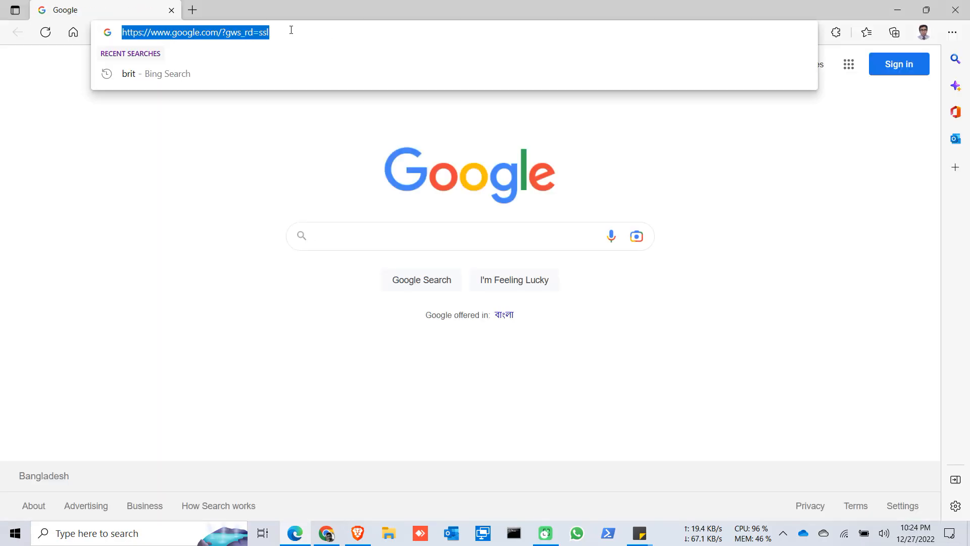
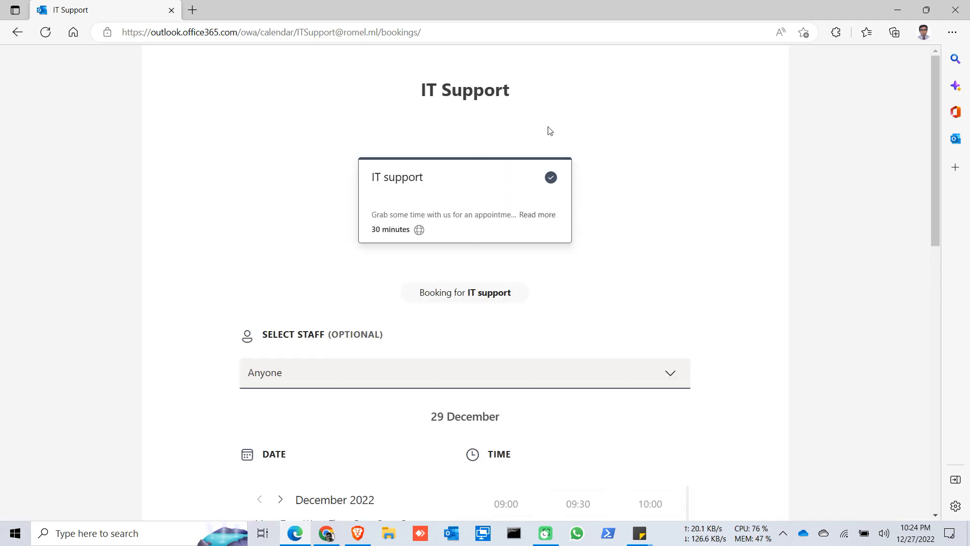
# Go to the outlook.office365.com IT Support public bookings URL in Edge
pyautogui.scroll(-3)
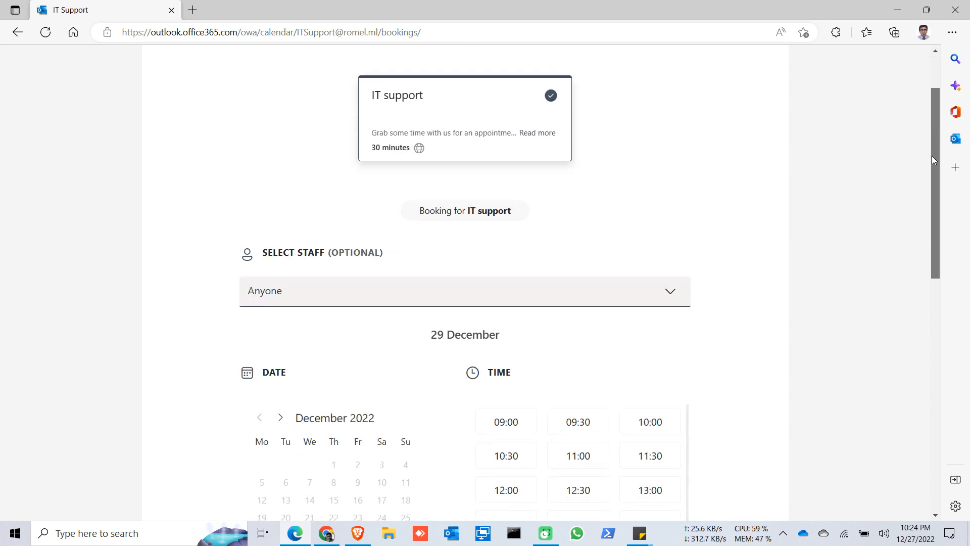
pyautogui.scroll(-3)
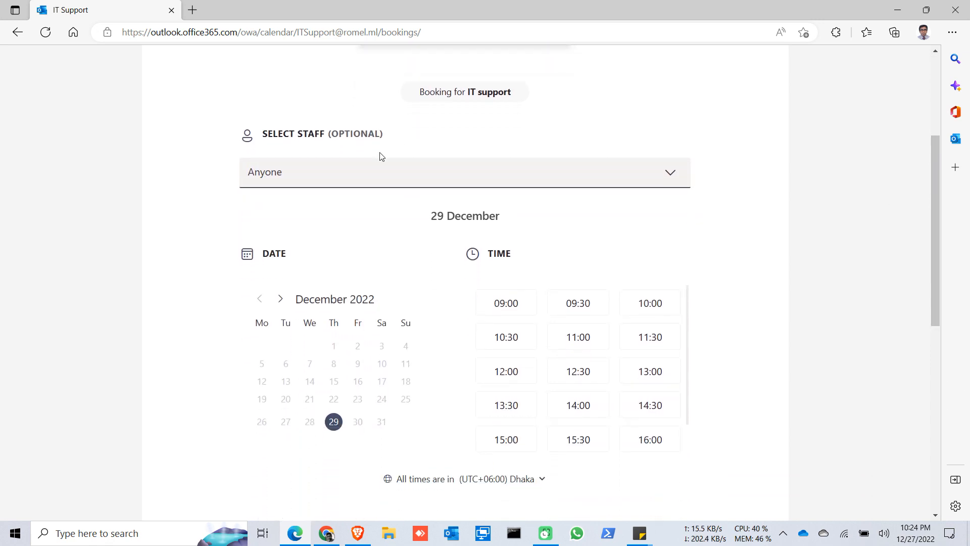
pyautogui.click(464, 174)
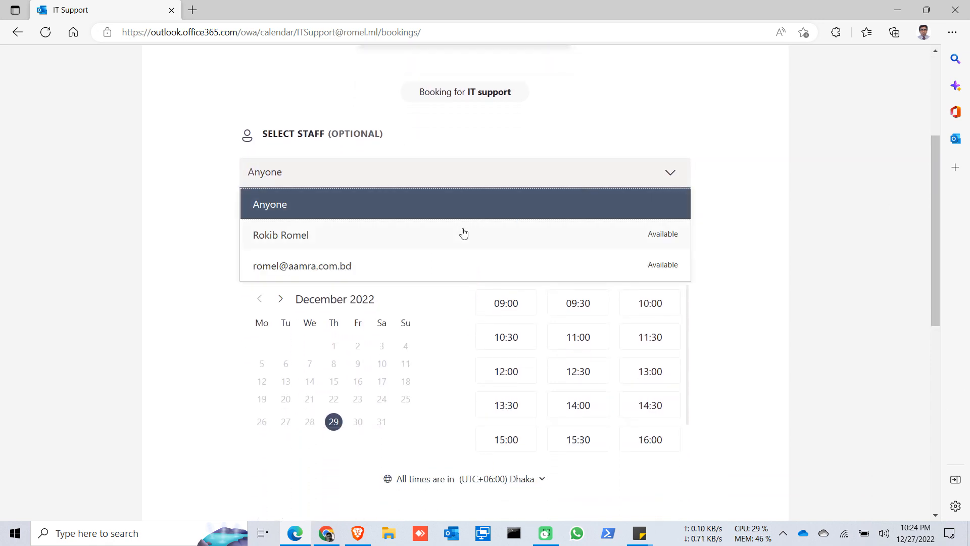
pyautogui.click(281, 235)
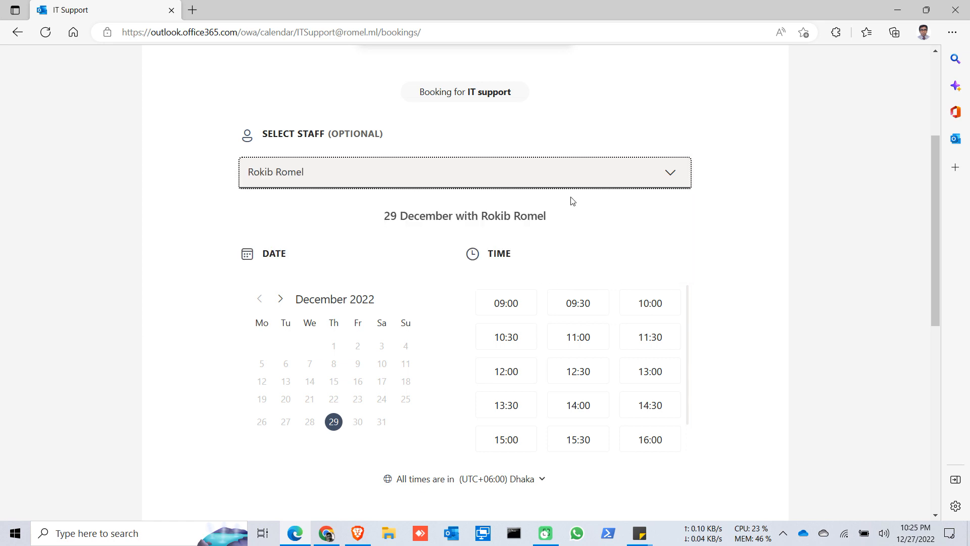
pyautogui.moveTo(382, 434)
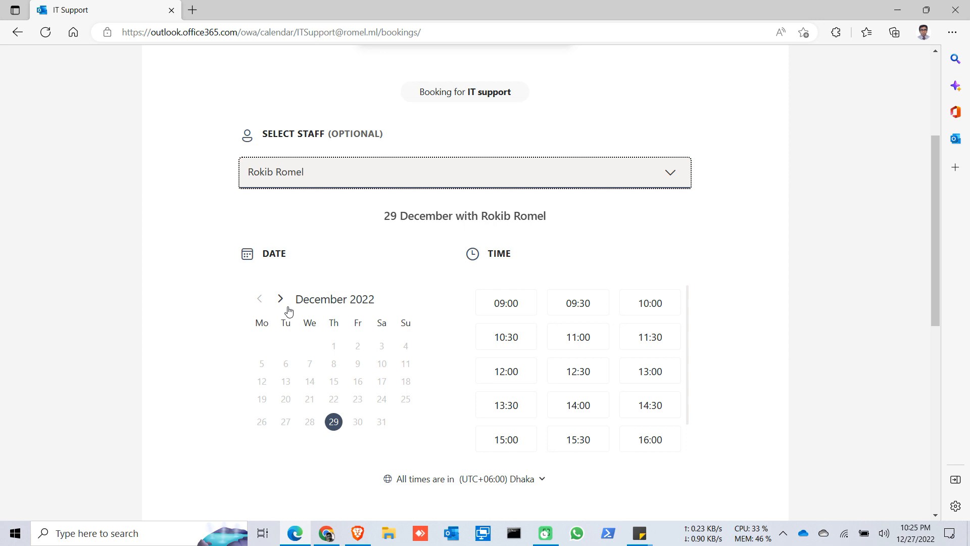
pyautogui.click(281, 298)
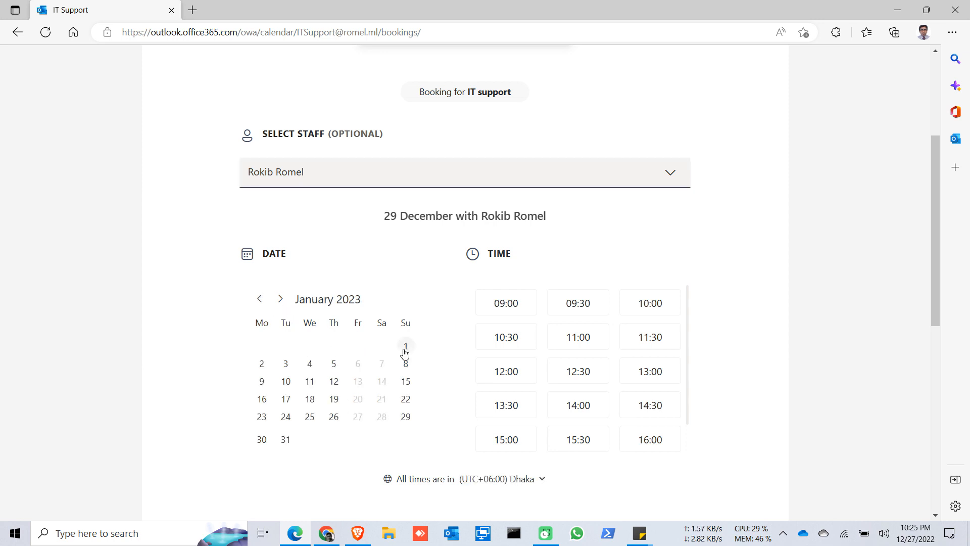
pyautogui.click(506, 303)
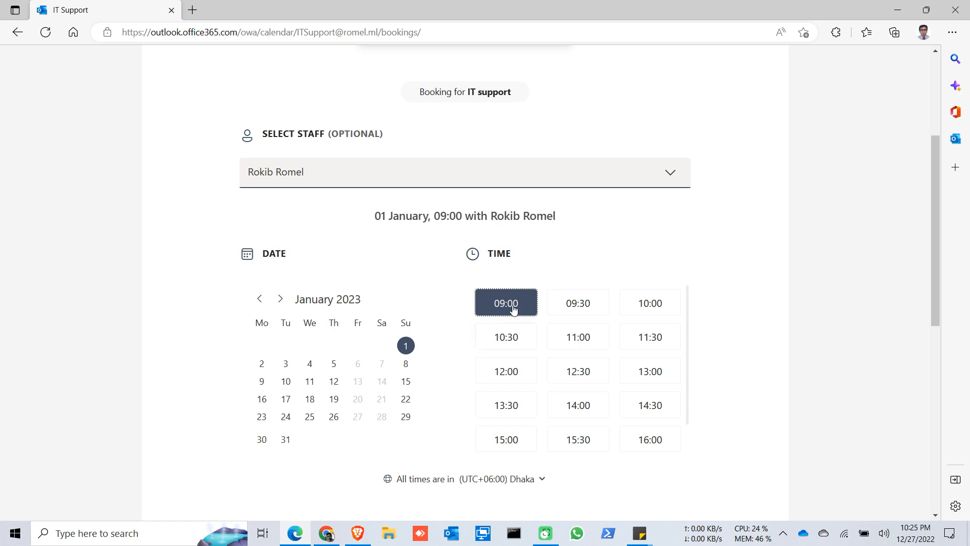
pyautogui.moveTo(924, 239)
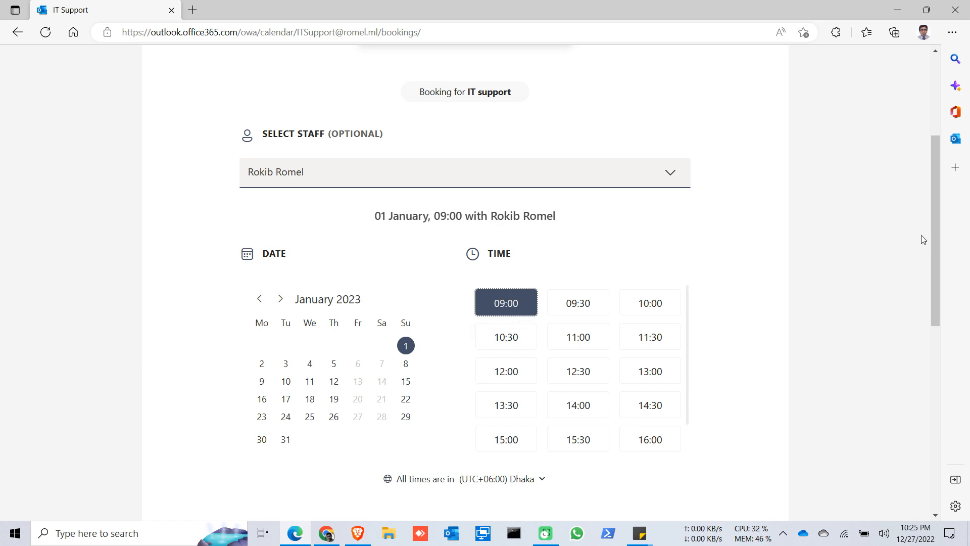
# Fill the customer details from saved autofill and book the 09:00 IT support slot
pyautogui.scroll(-3)
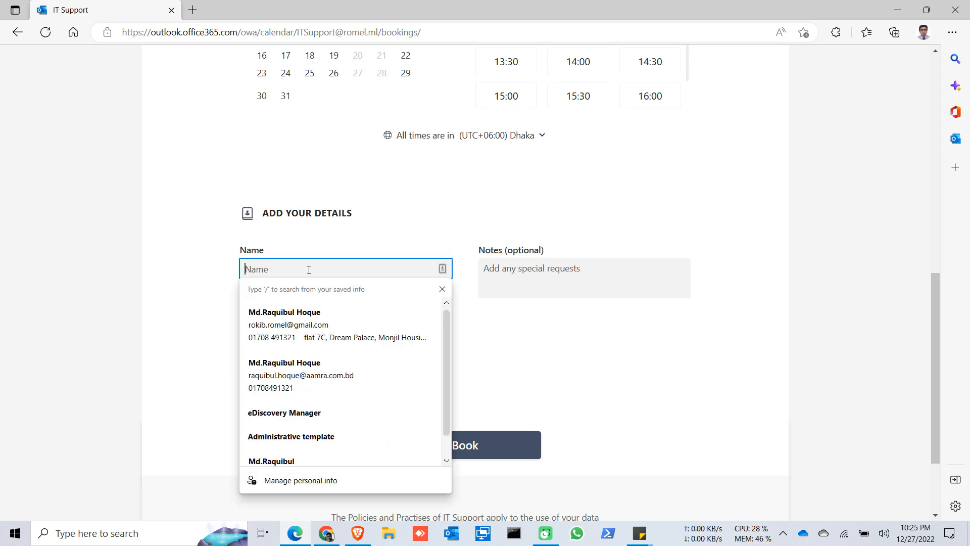
pyautogui.click(284, 312)
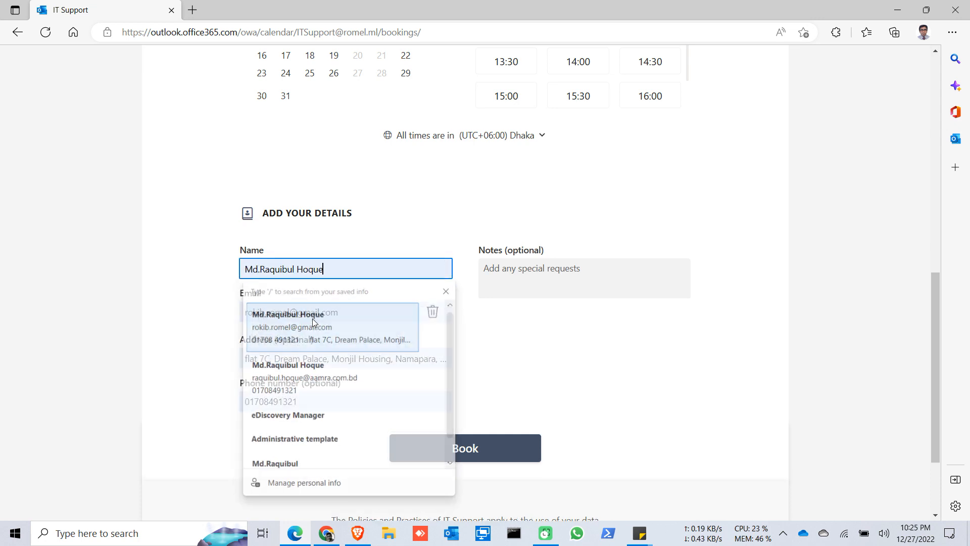
pyautogui.click(306, 328)
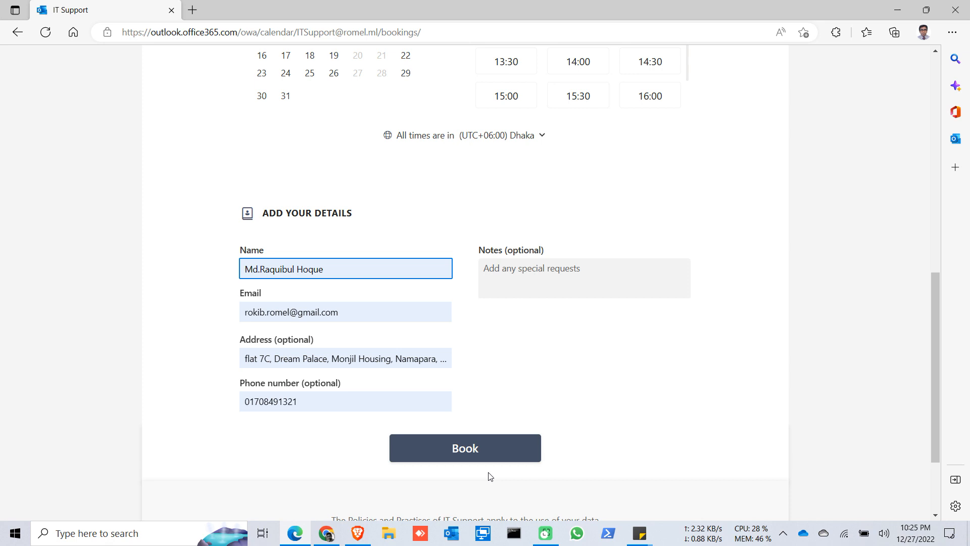
pyautogui.click(465, 448)
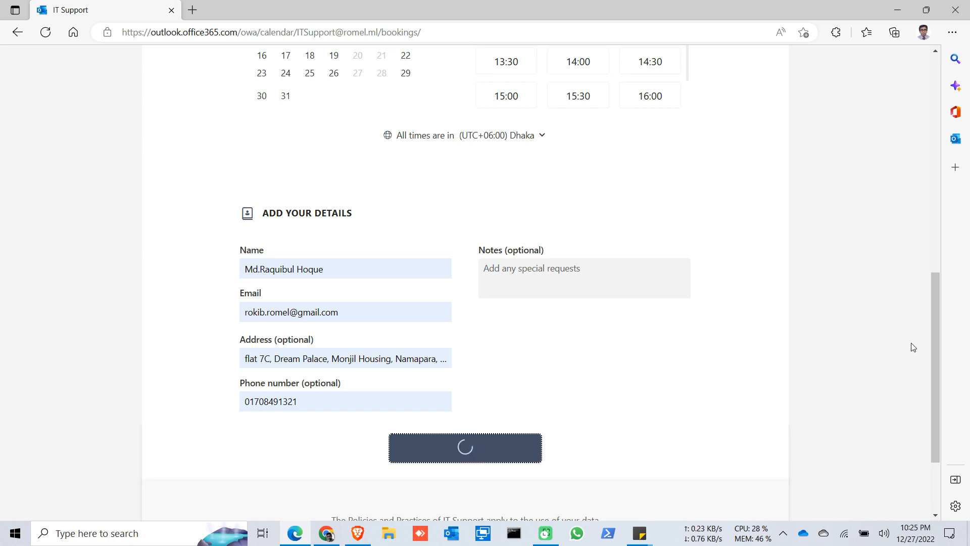
pyautogui.moveTo(607, 403)
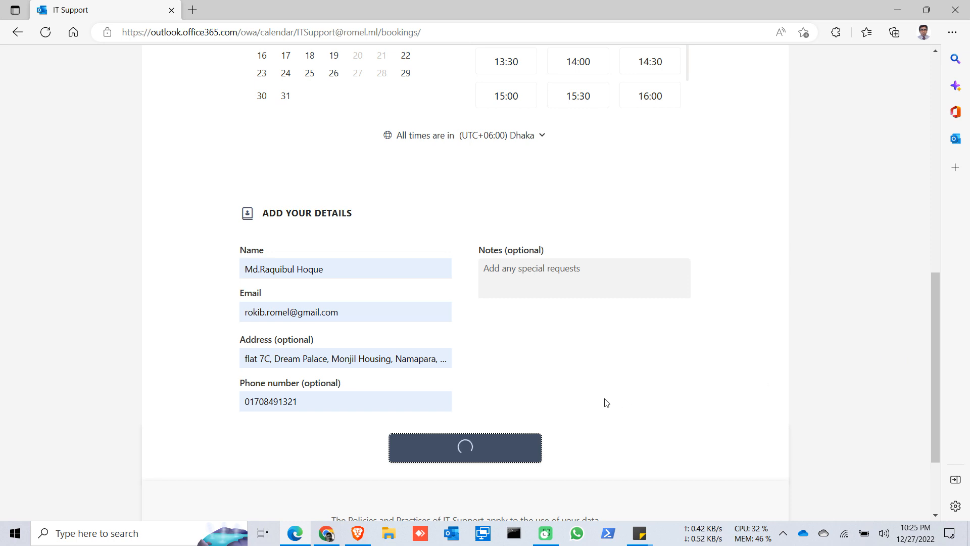
pyautogui.moveTo(875, 321)
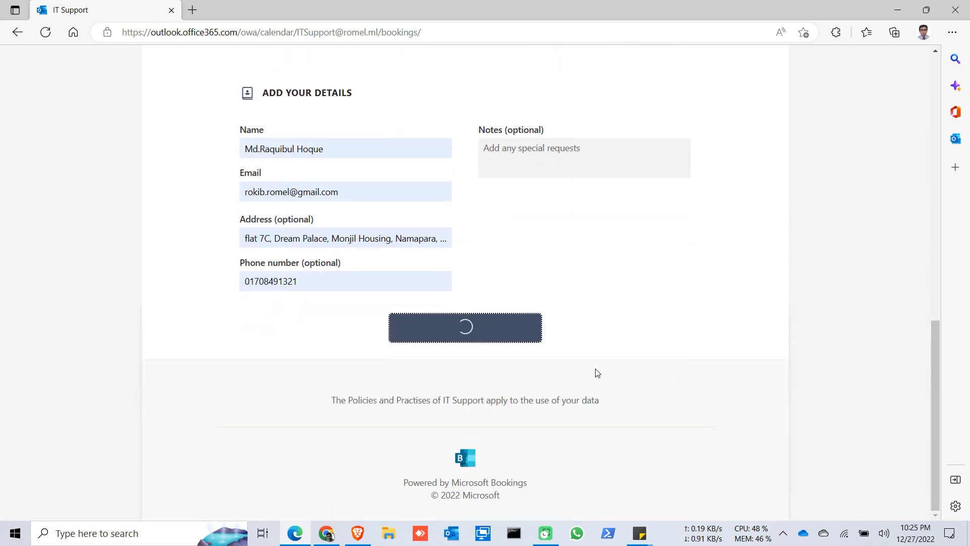
pyautogui.moveTo(670, 401)
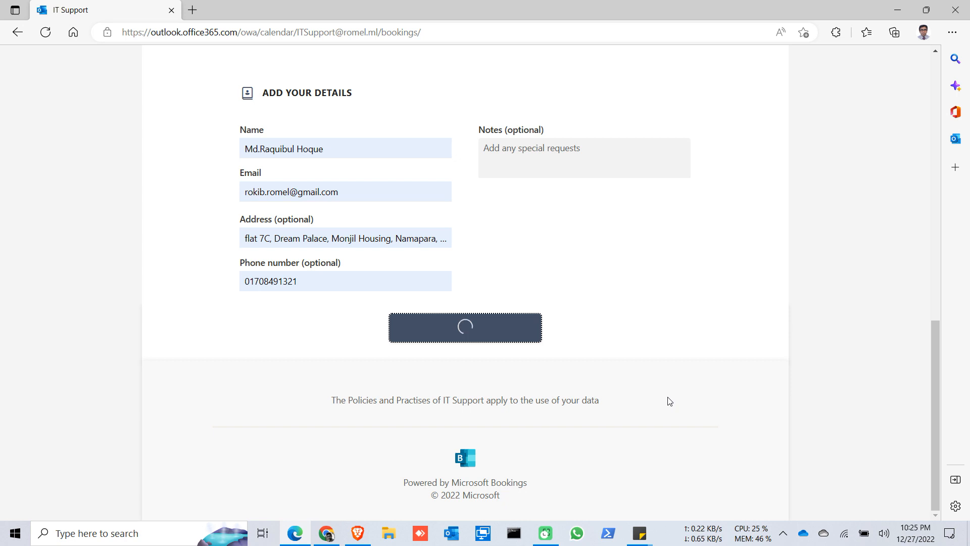
pyautogui.click(465, 327)
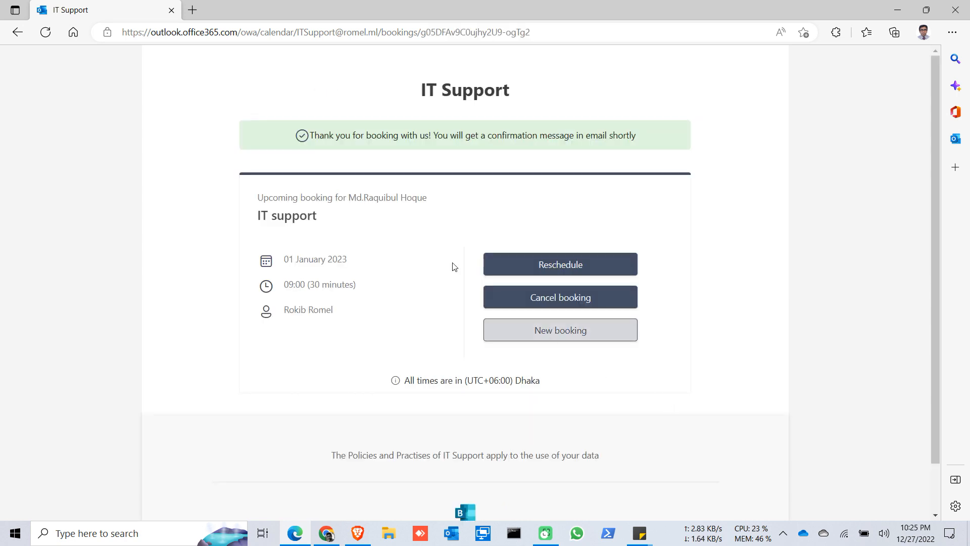
pyautogui.moveTo(459, 366)
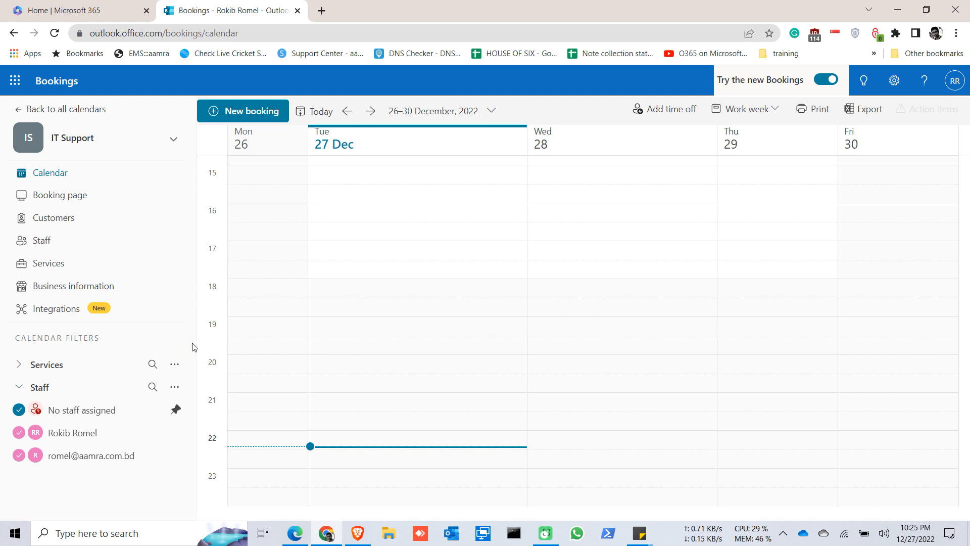
pyautogui.moveTo(370, 112)
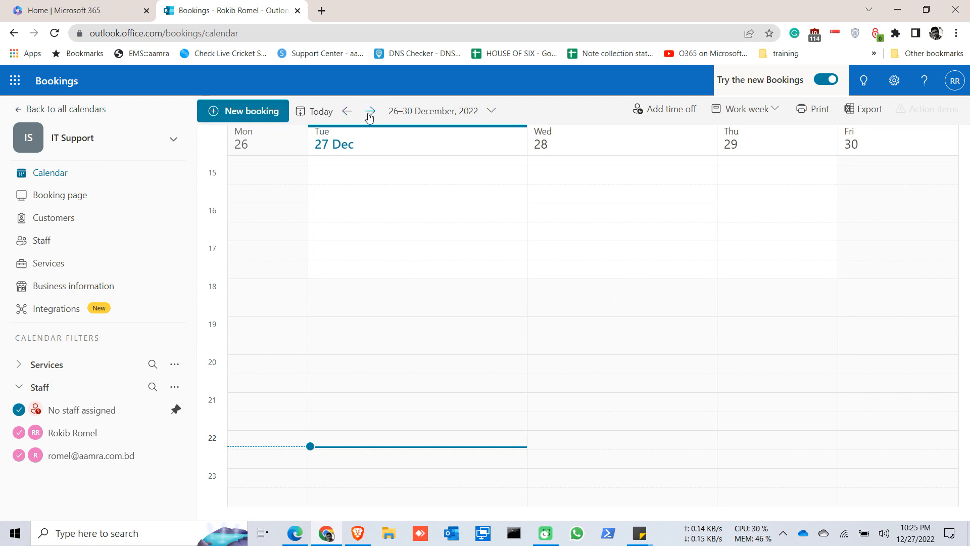
# Browse the calendar weeks around 1 January 2023, then go to Booking page settings
pyautogui.click(370, 111)
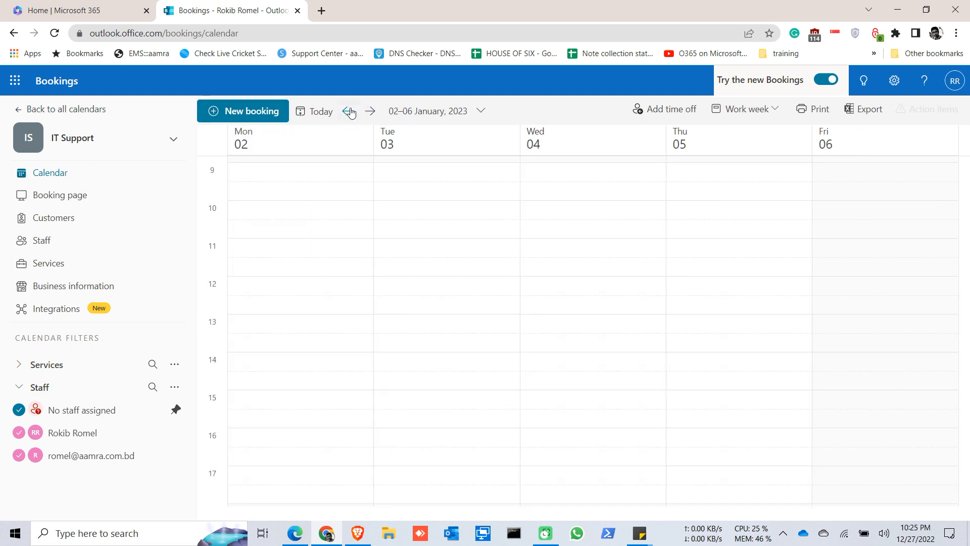
pyautogui.click(348, 111)
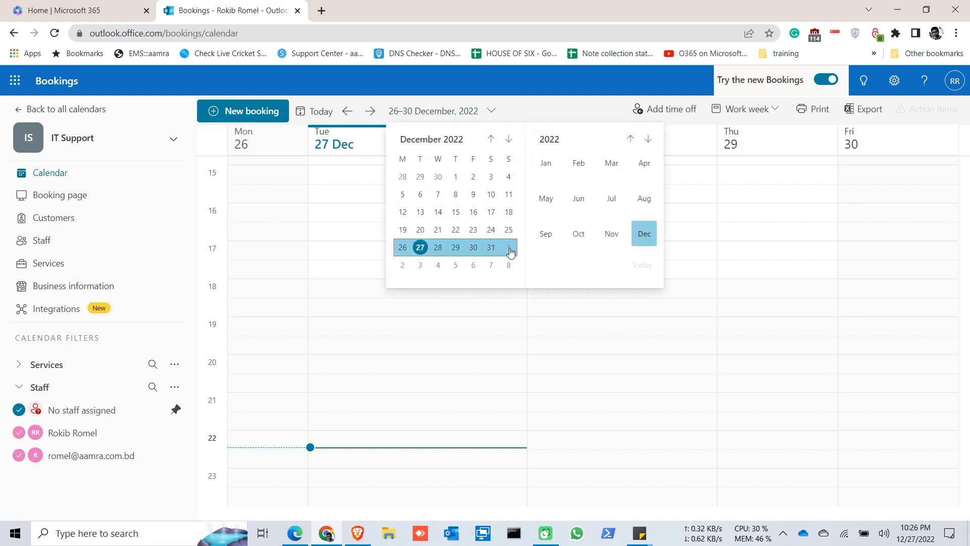
pyautogui.click(508, 139)
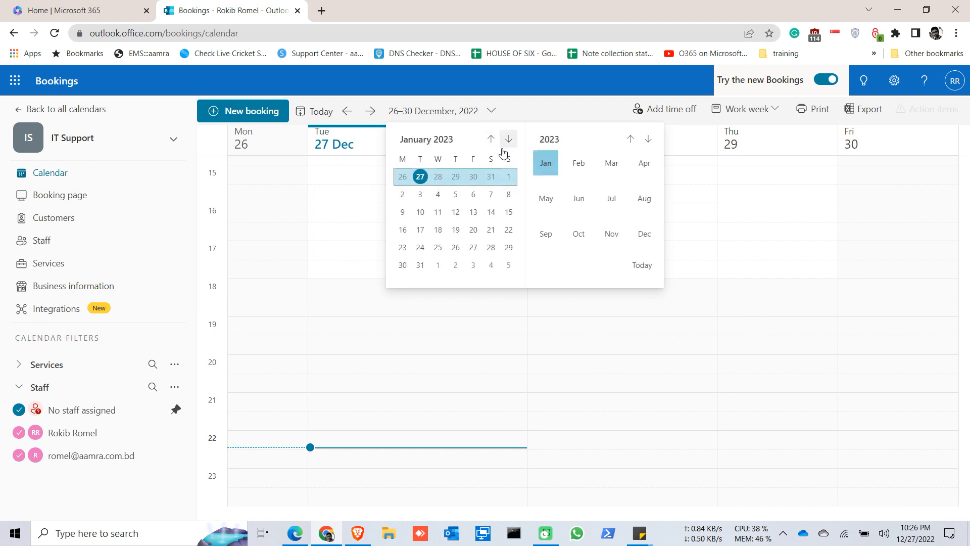
pyautogui.moveTo(508, 180)
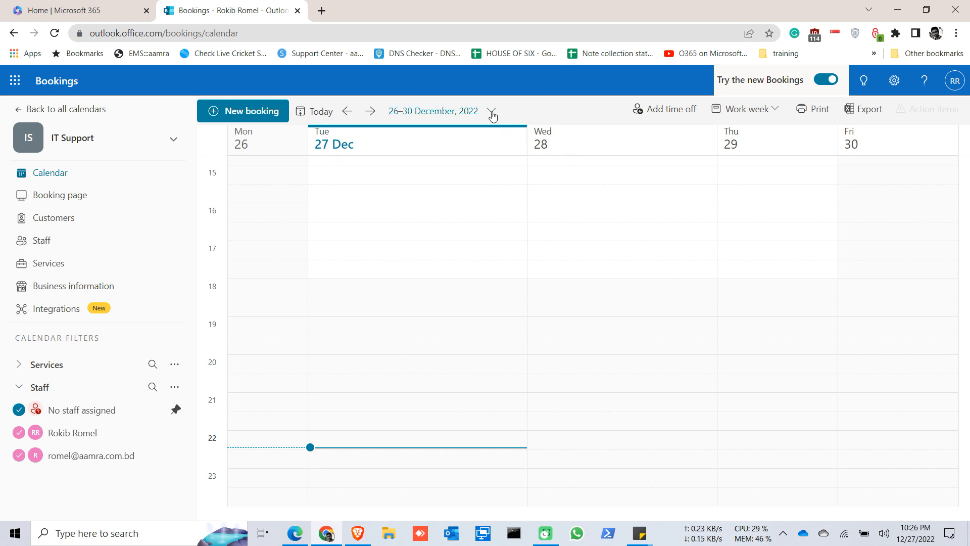
pyautogui.click(370, 112)
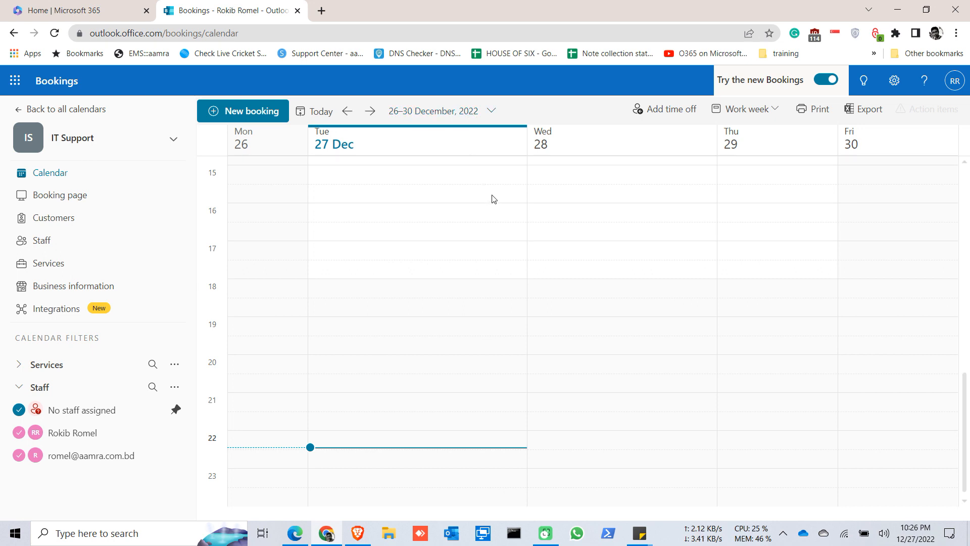
pyautogui.moveTo(365, 111)
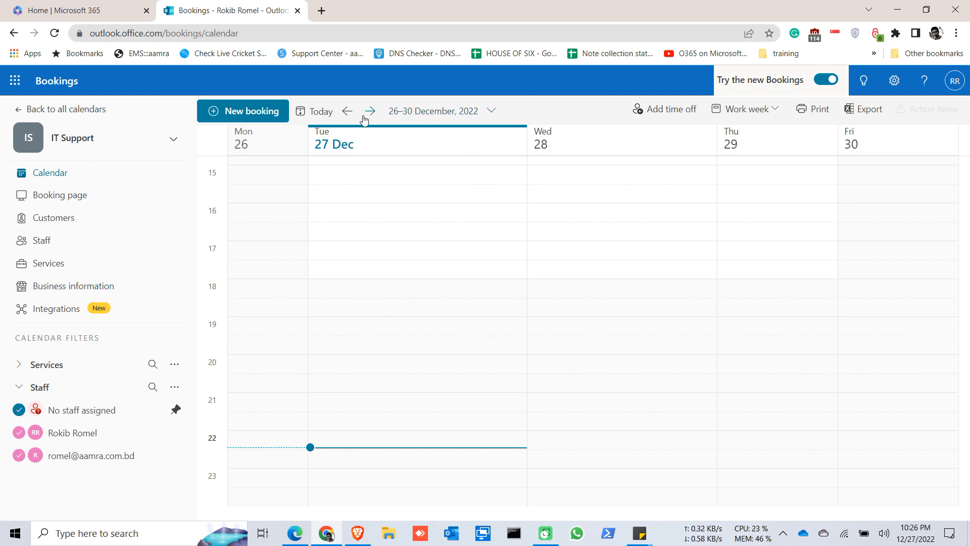
pyautogui.click(59, 195)
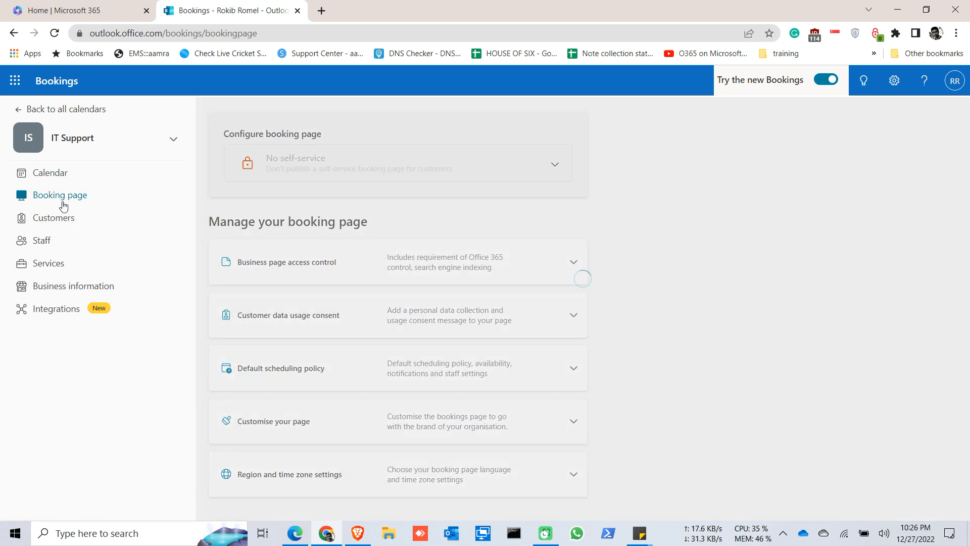
pyautogui.click(54, 218)
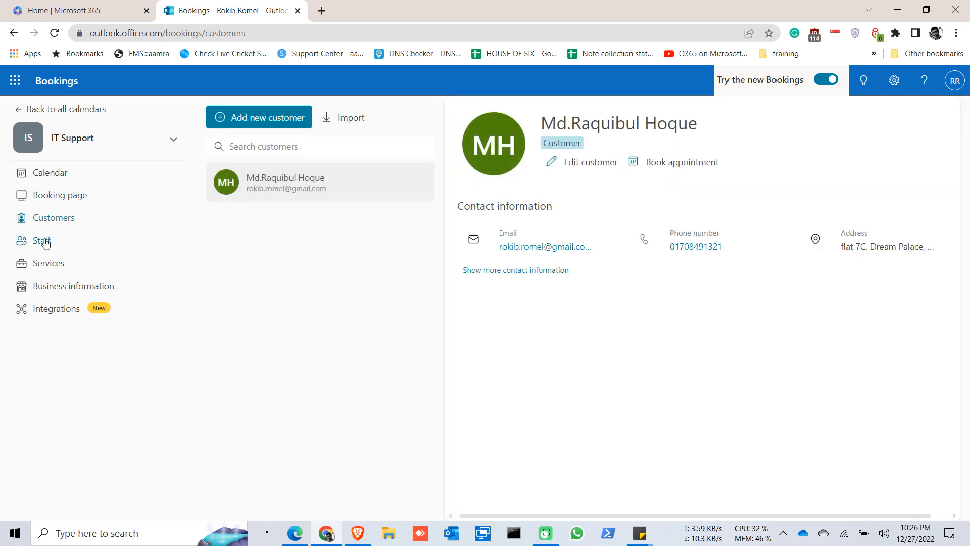
pyautogui.moveTo(276, 196)
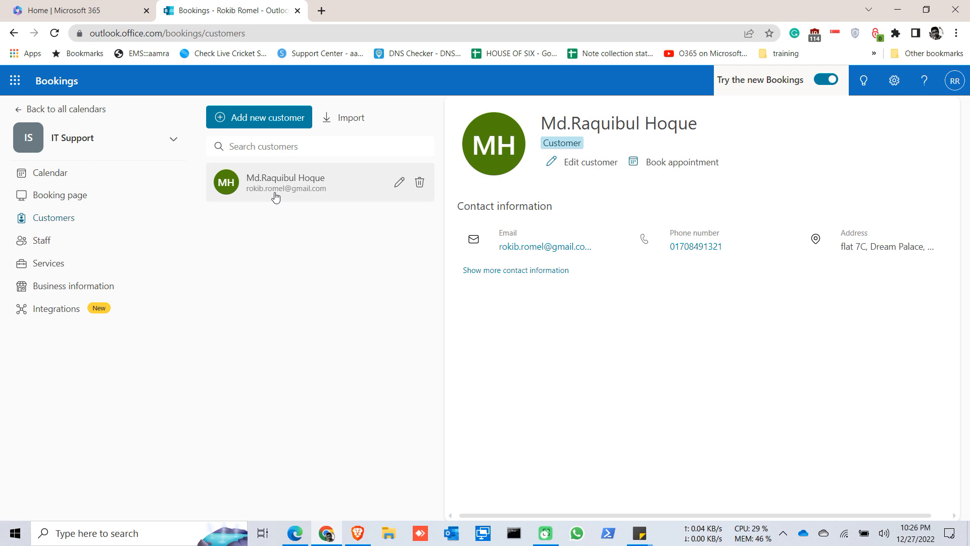
pyautogui.moveTo(274, 233)
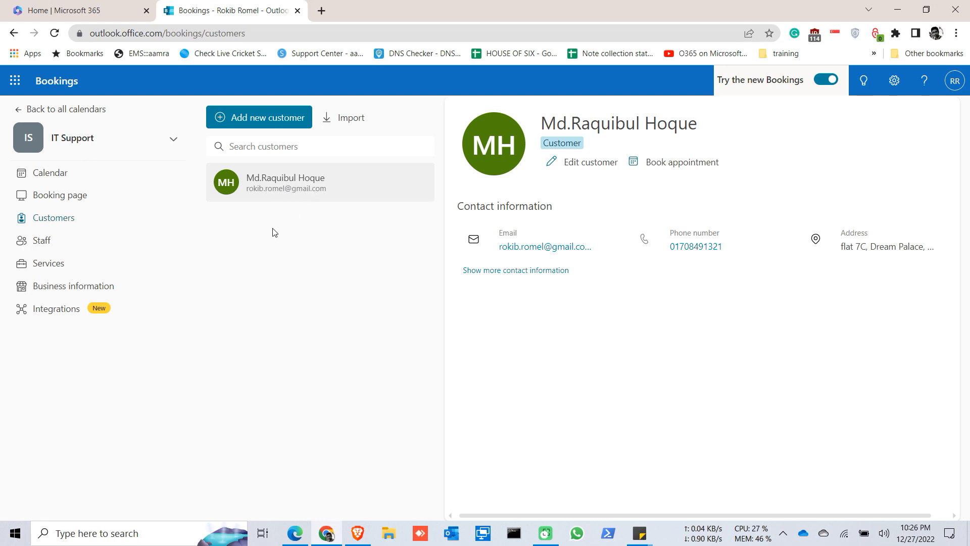
pyautogui.click(50, 173)
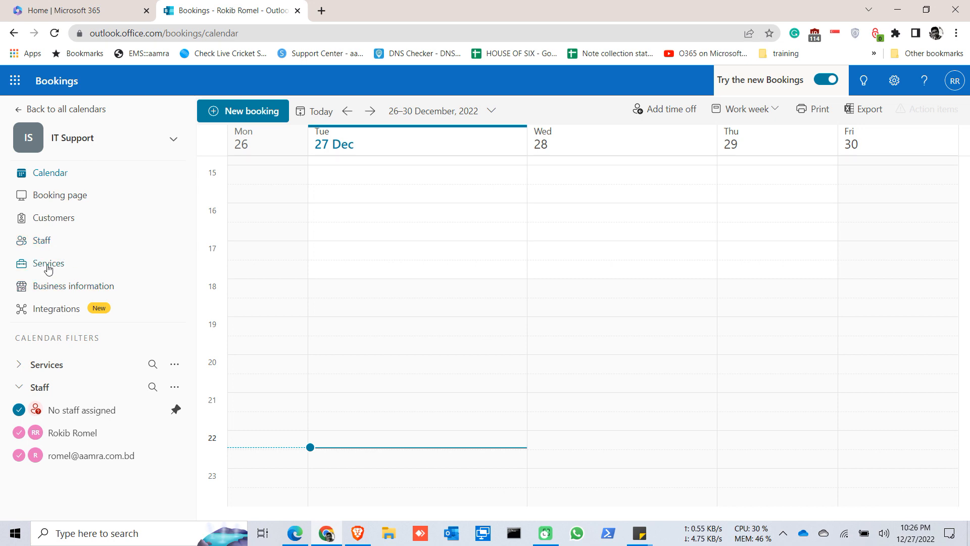
pyautogui.moveTo(792, 144)
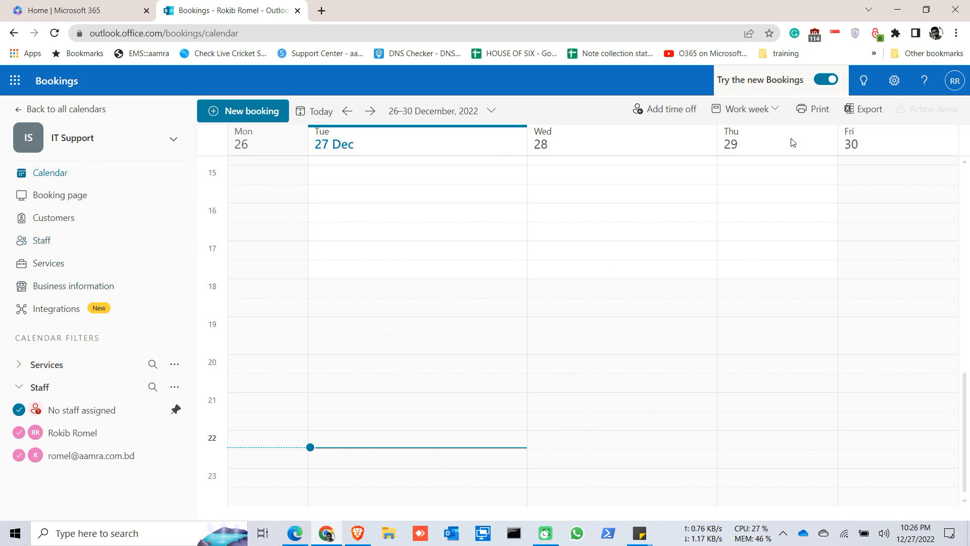
# Show the IT Support calendar in Day view on 1 January
pyautogui.click(746, 109)
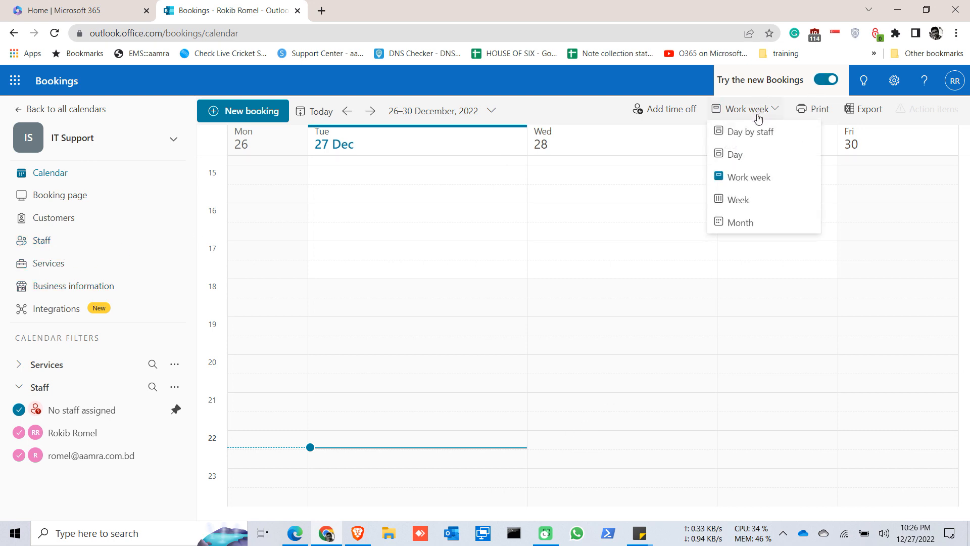
pyautogui.click(734, 154)
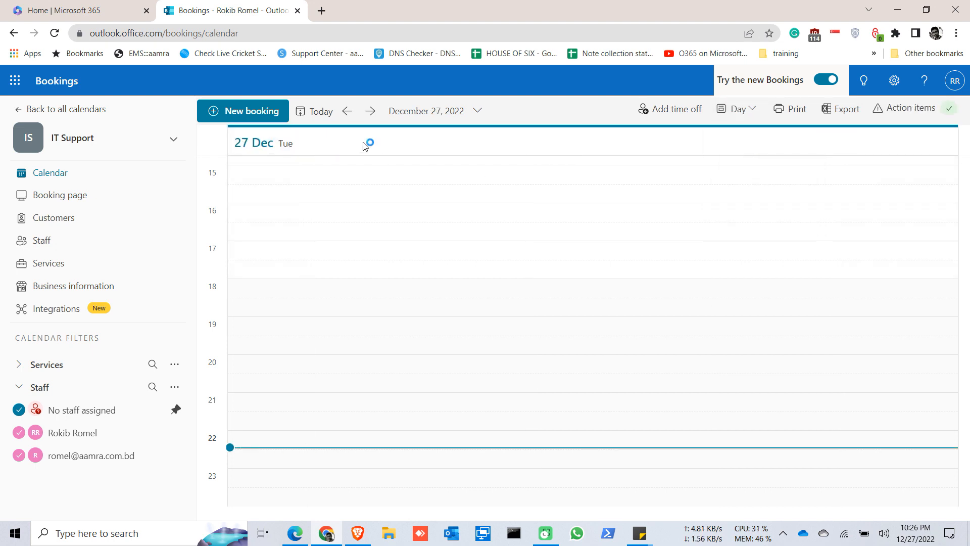
pyautogui.click(370, 111)
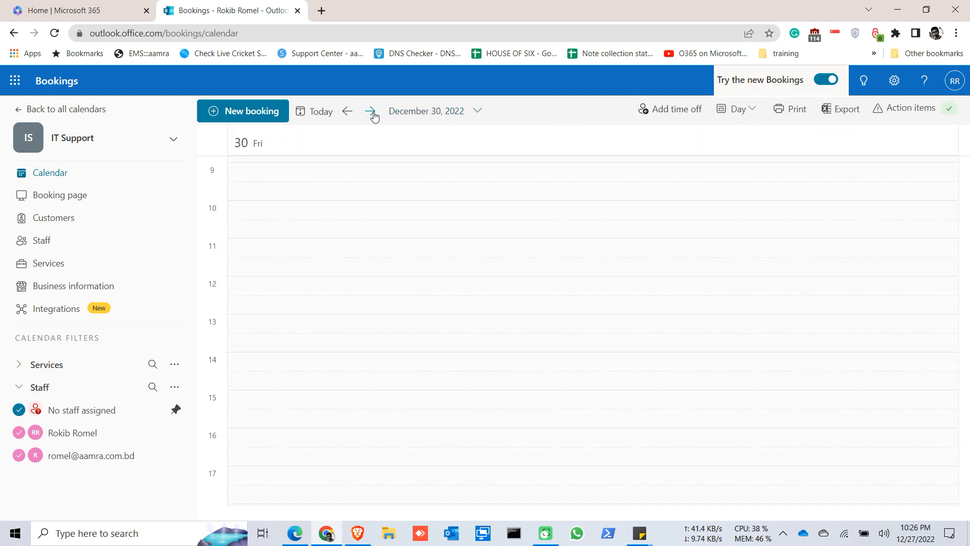
pyautogui.click(370, 111)
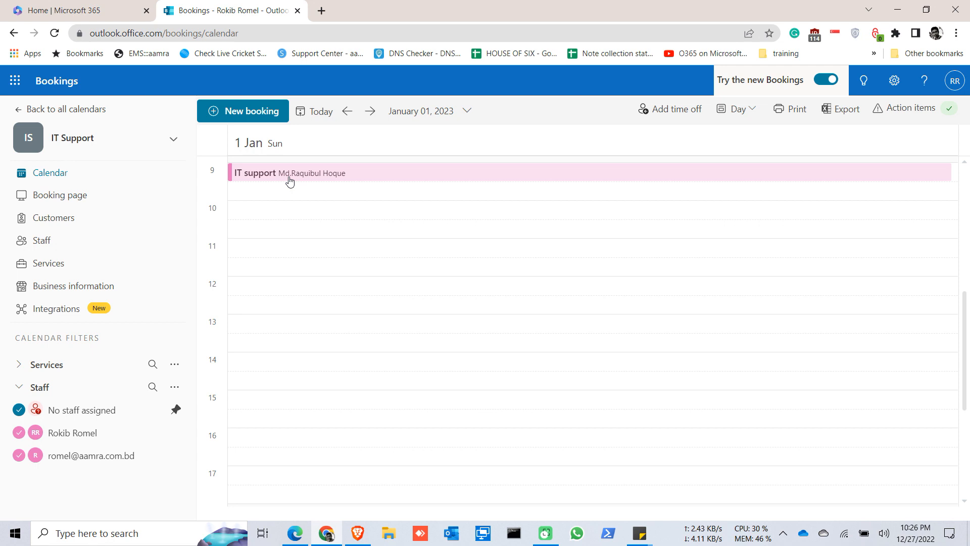
pyautogui.moveTo(301, 182)
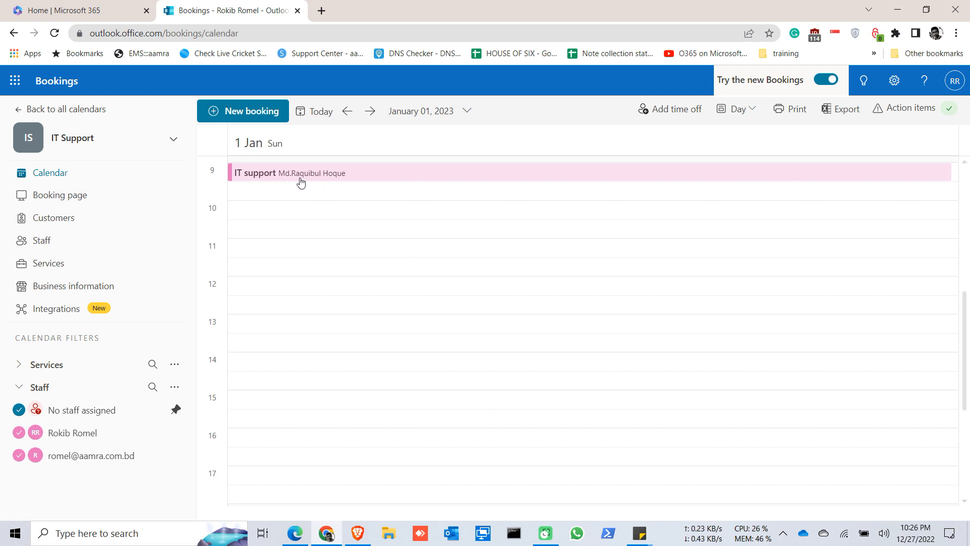
pyautogui.moveTo(327, 182)
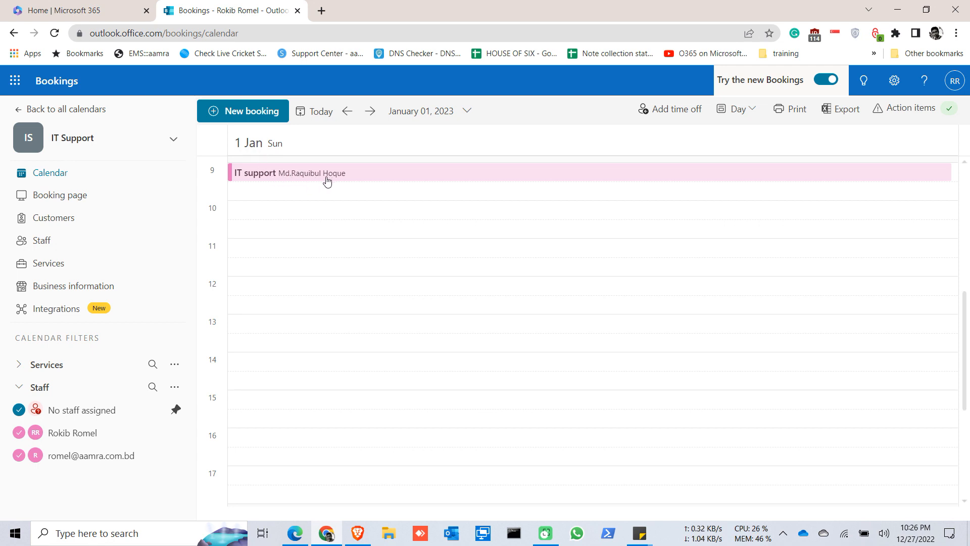
# Show the week of 26 December to 1 January containing the 9:00 booking
pyautogui.click(740, 108)
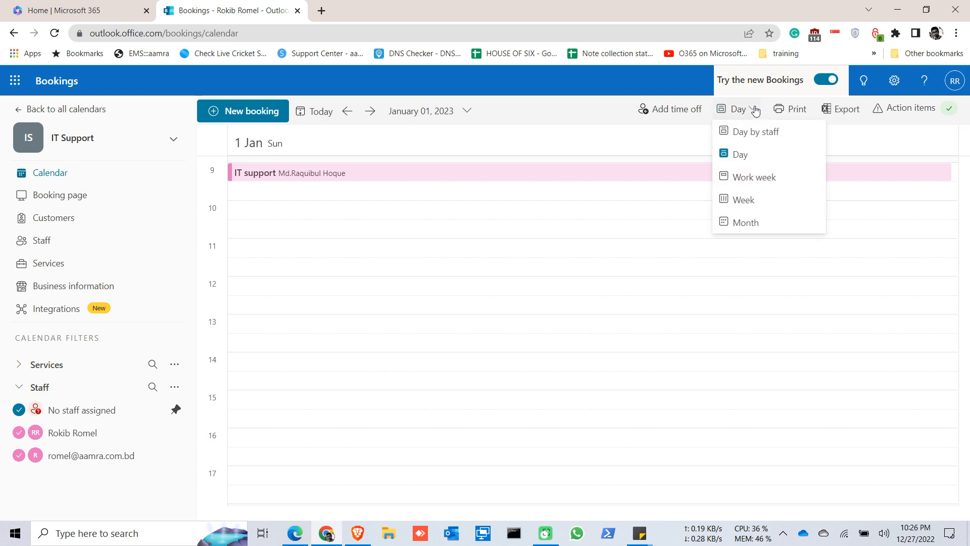
pyautogui.click(744, 199)
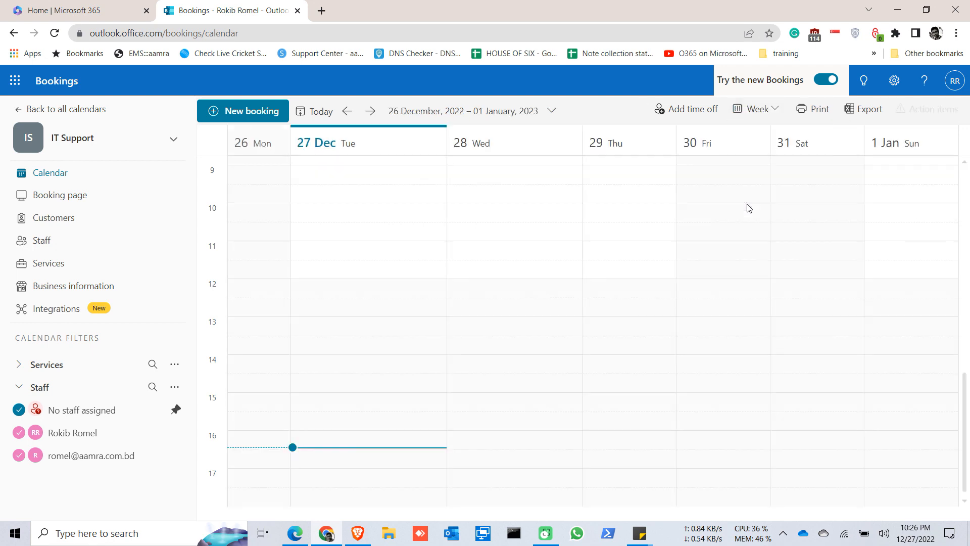
pyautogui.click(370, 111)
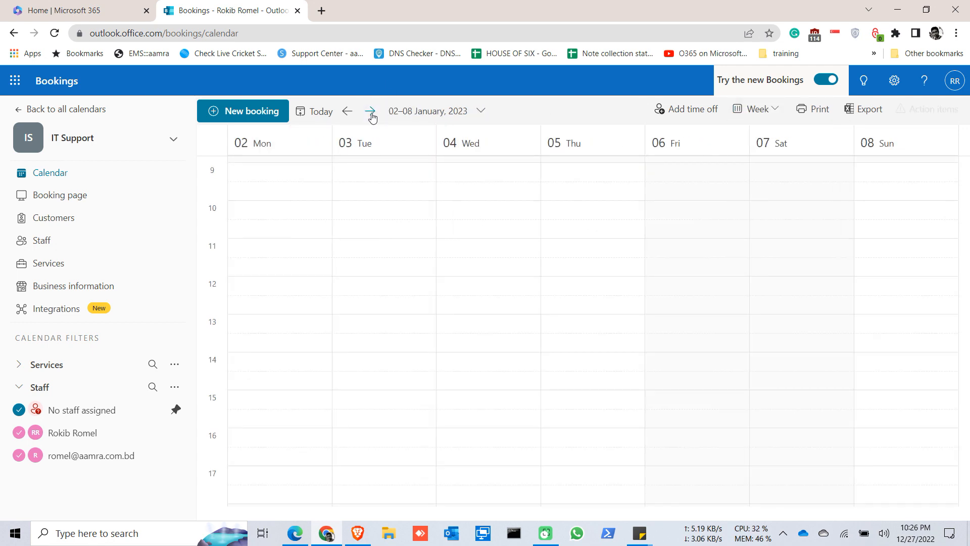
pyautogui.click(348, 111)
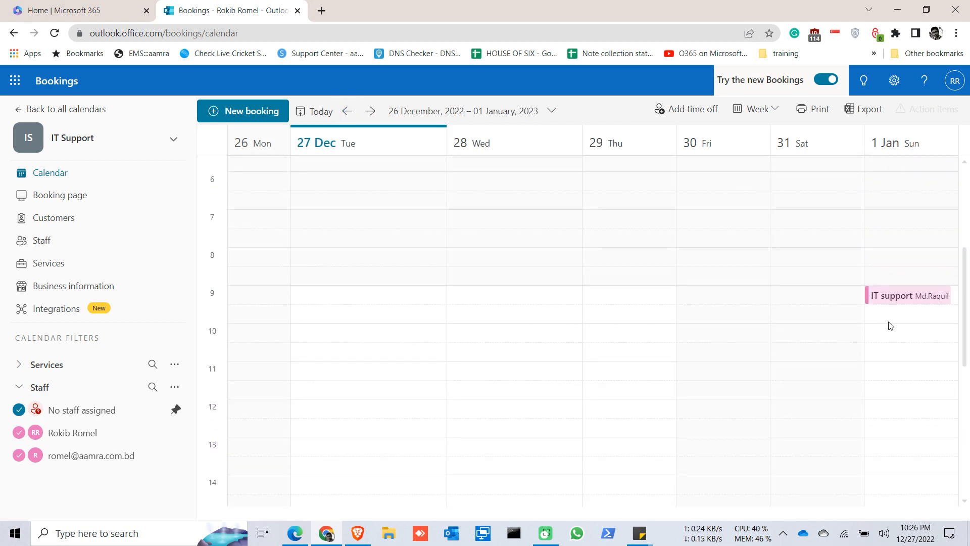
# Start a new booking at 9:30 on 1 January and discard it unsaved
pyautogui.click(242, 111)
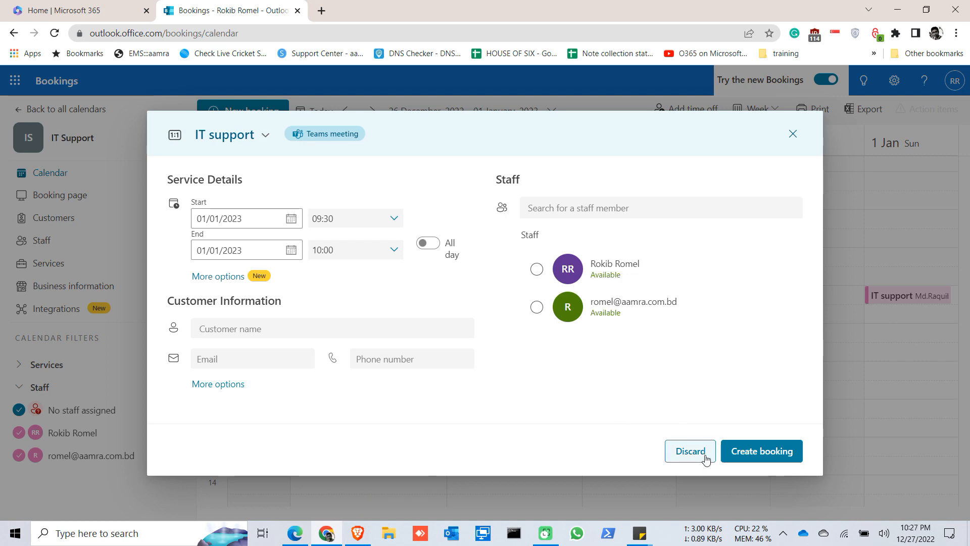
pyautogui.click(691, 450)
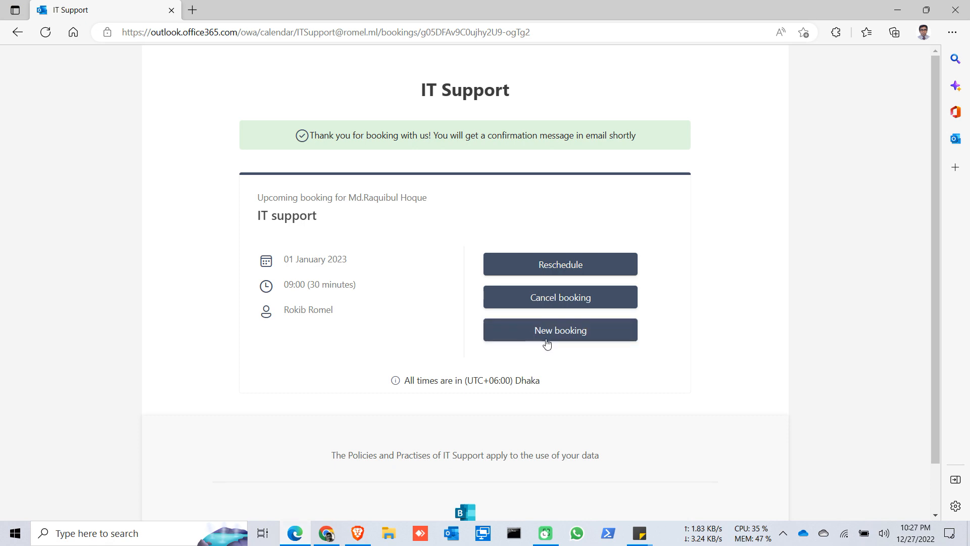
pyautogui.click(560, 330)
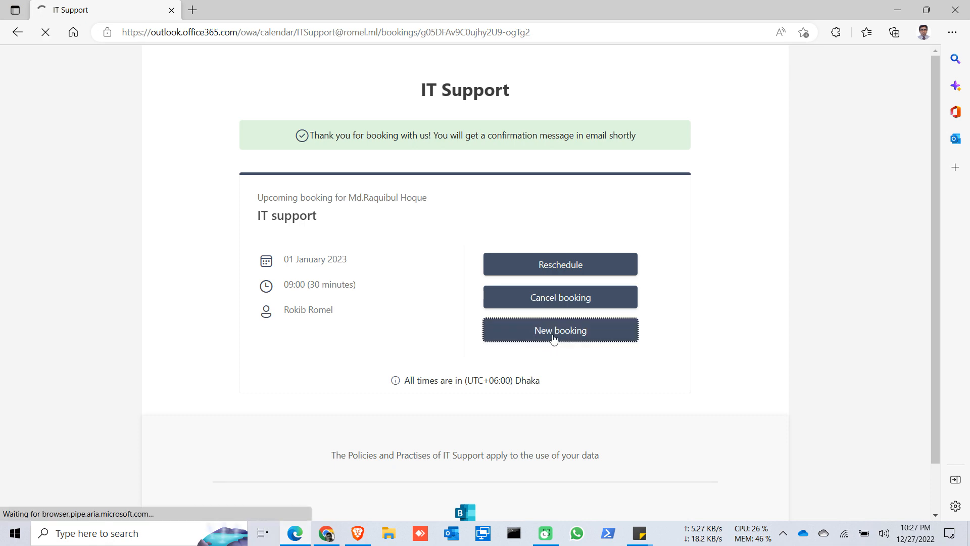
pyautogui.click(560, 329)
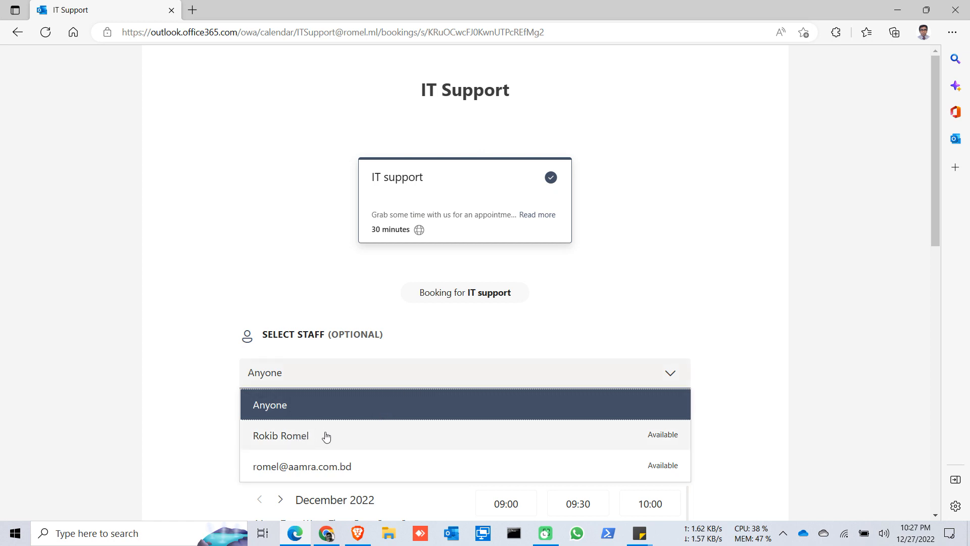
pyautogui.click(281, 436)
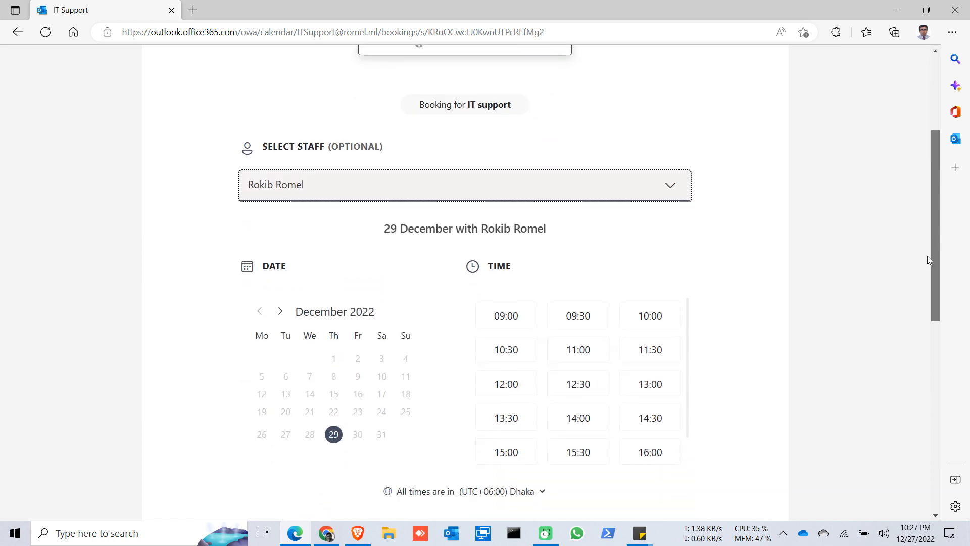
pyautogui.click(281, 312)
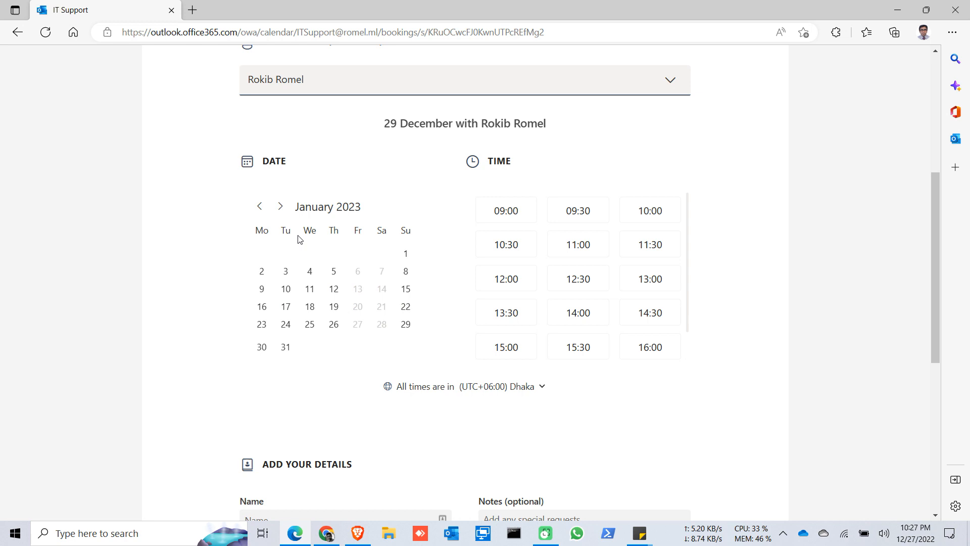
pyautogui.click(406, 253)
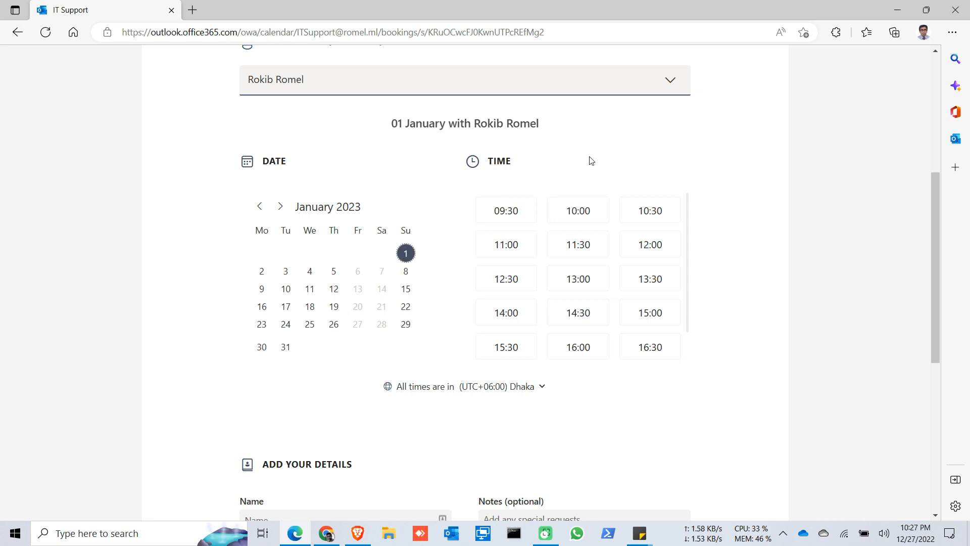
pyautogui.moveTo(515, 221)
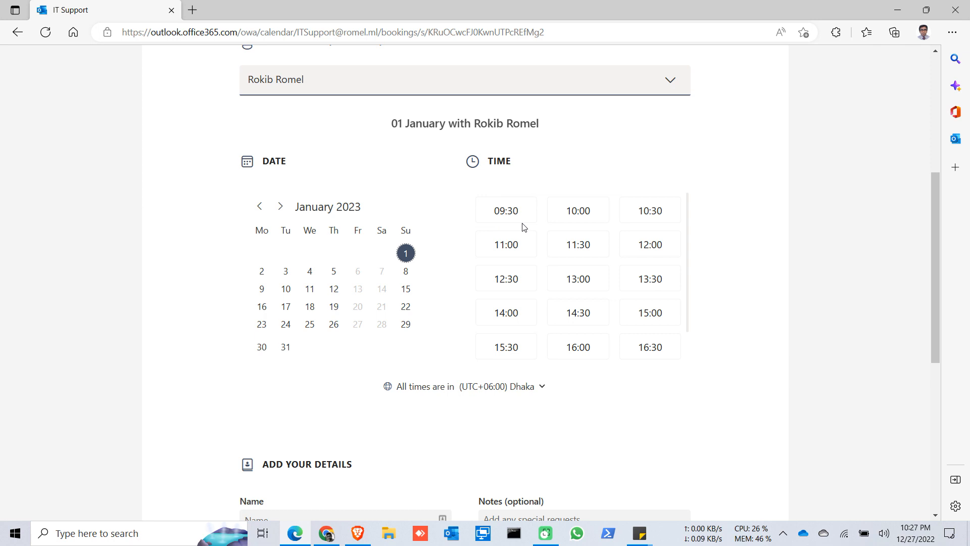
pyautogui.moveTo(522, 232)
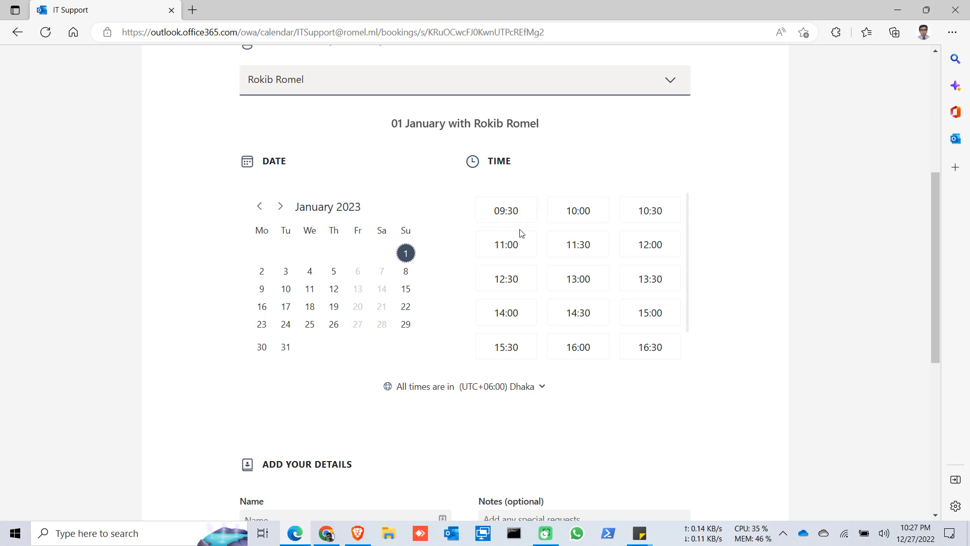
pyautogui.scroll(-3)
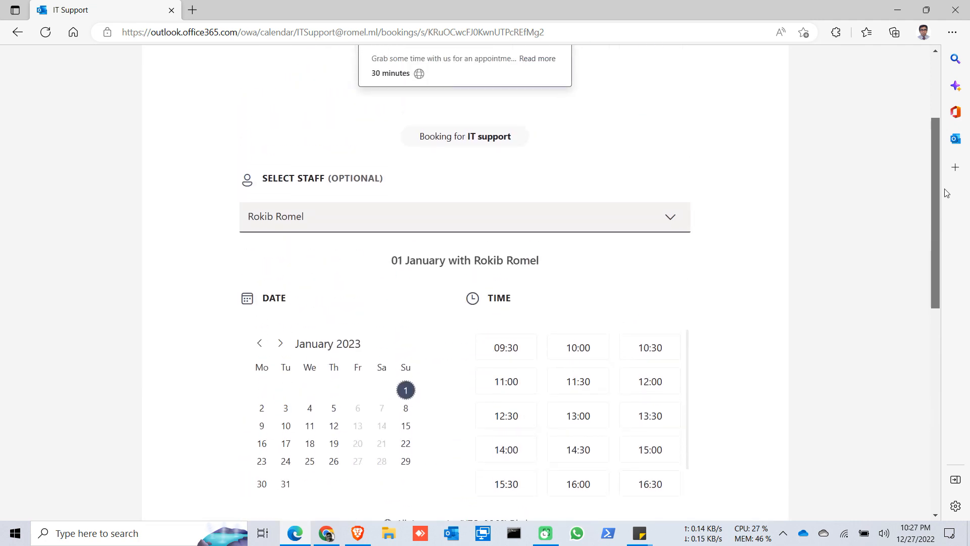
pyautogui.moveTo(335, 443)
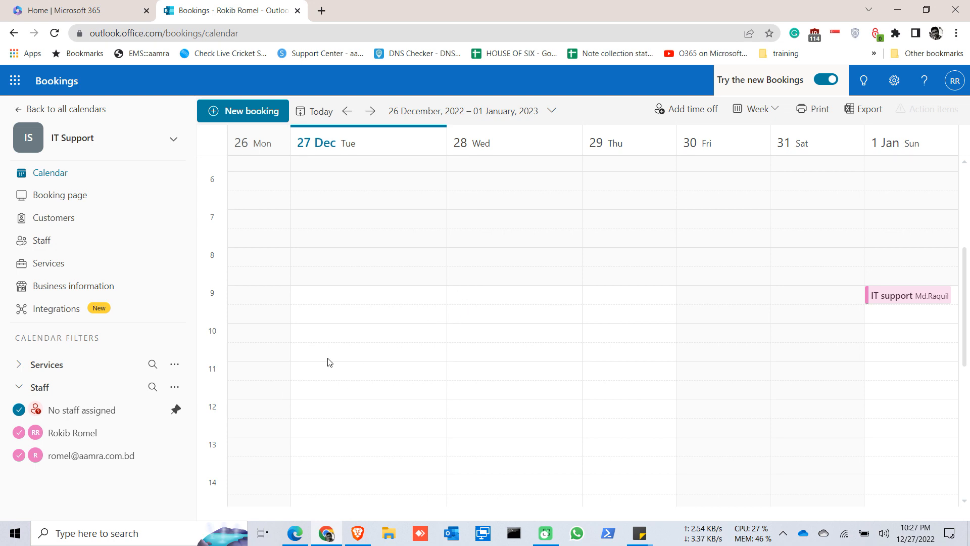
pyautogui.moveTo(560, 284)
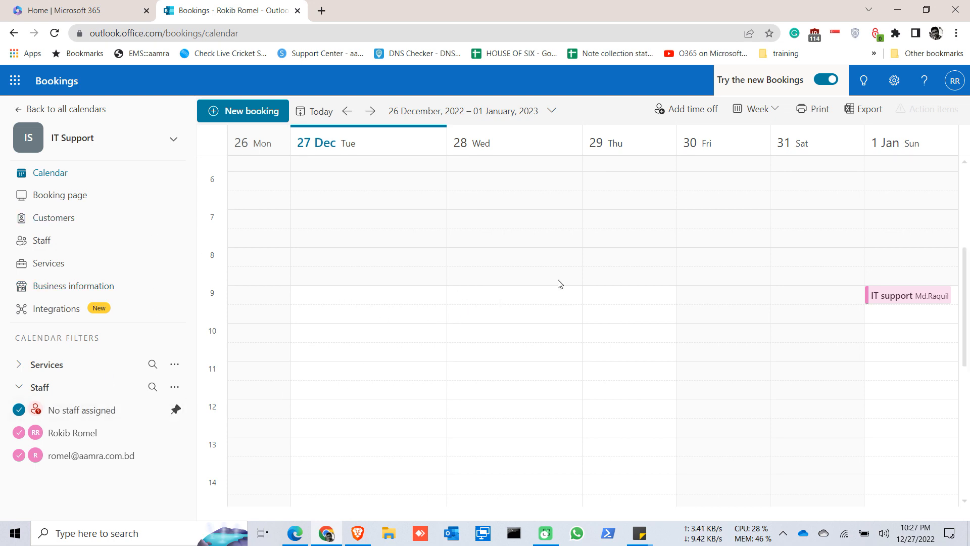